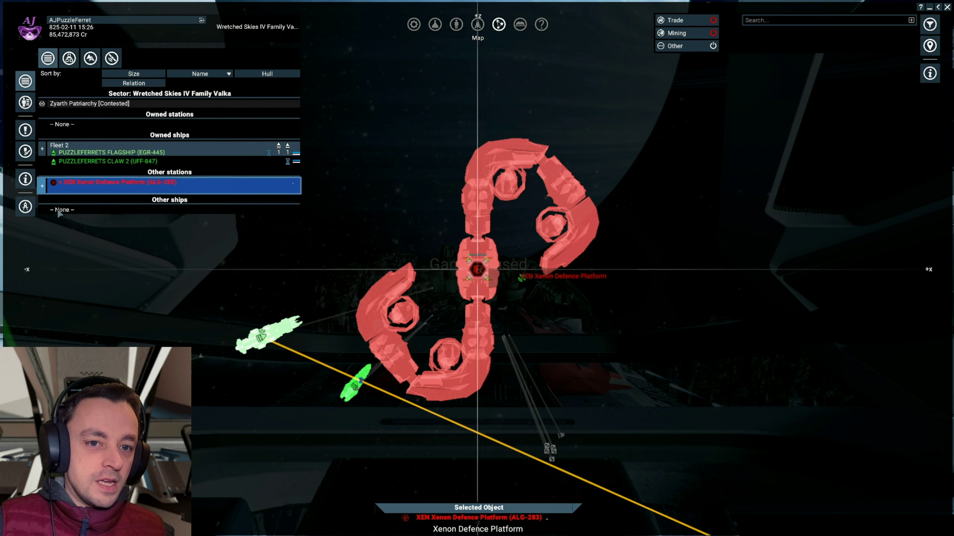
Step: Expand the Xenon Defence Platform entry, then its Dock Modules and Defence Modules
click(42, 186)
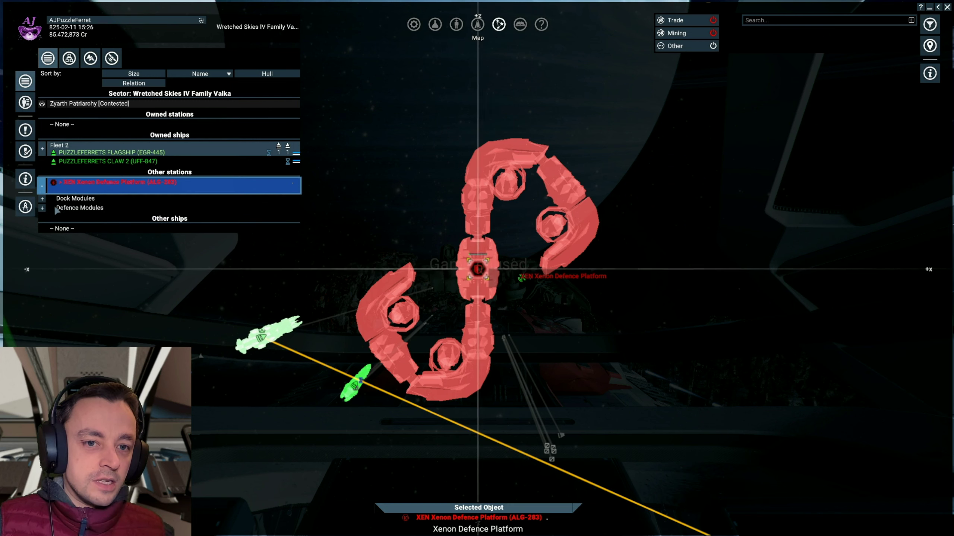
click(41, 198)
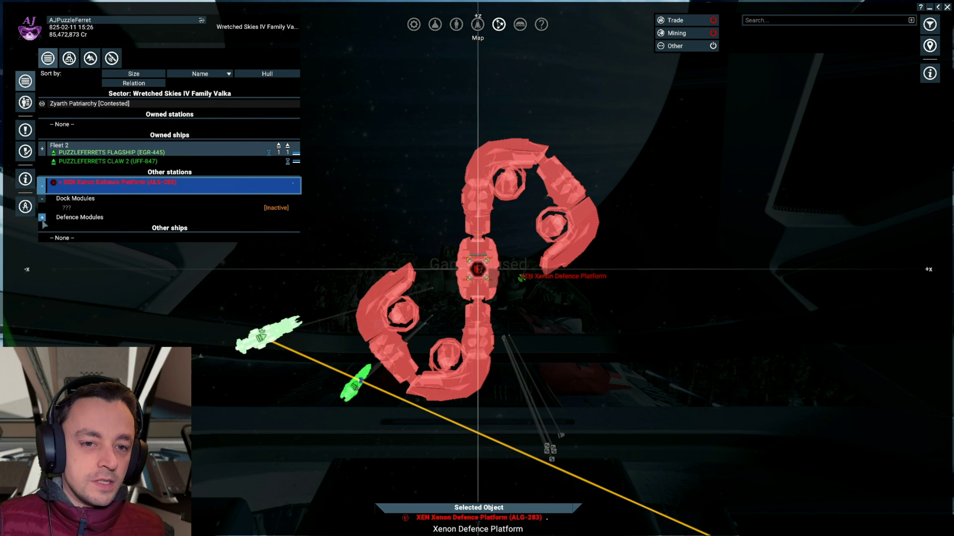
click(43, 217)
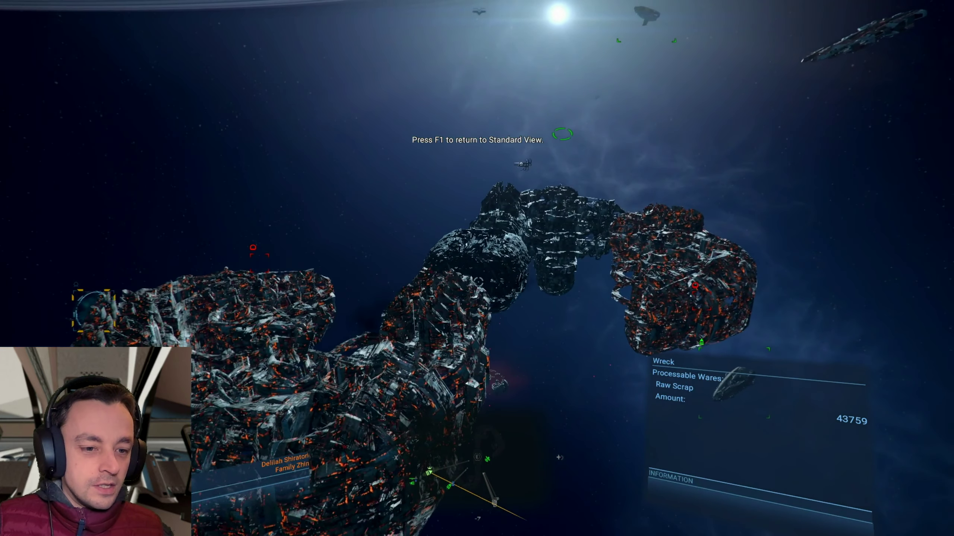
Step: Exit the wreck's external view with F1 and teleport aboard A Personal Fighter
key(F1)
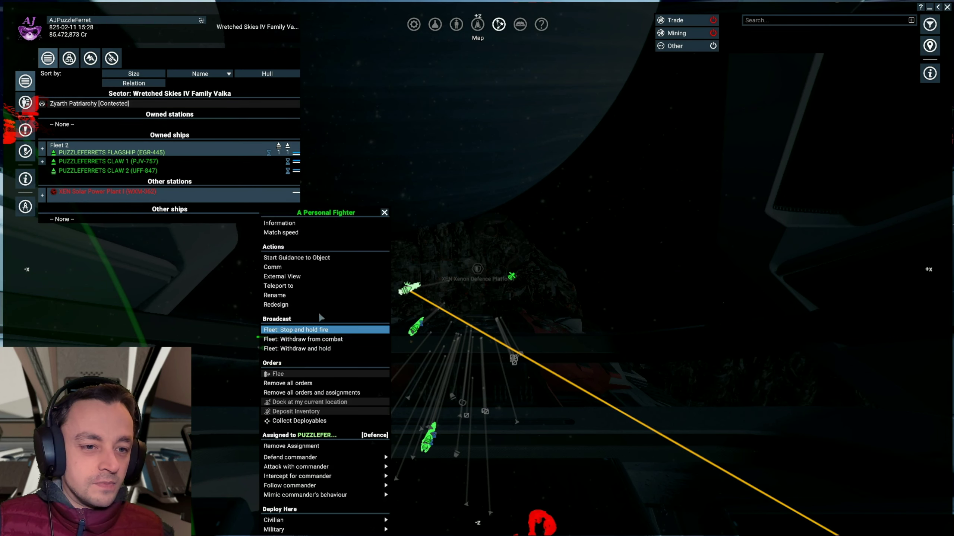
mouse_move(306, 290)
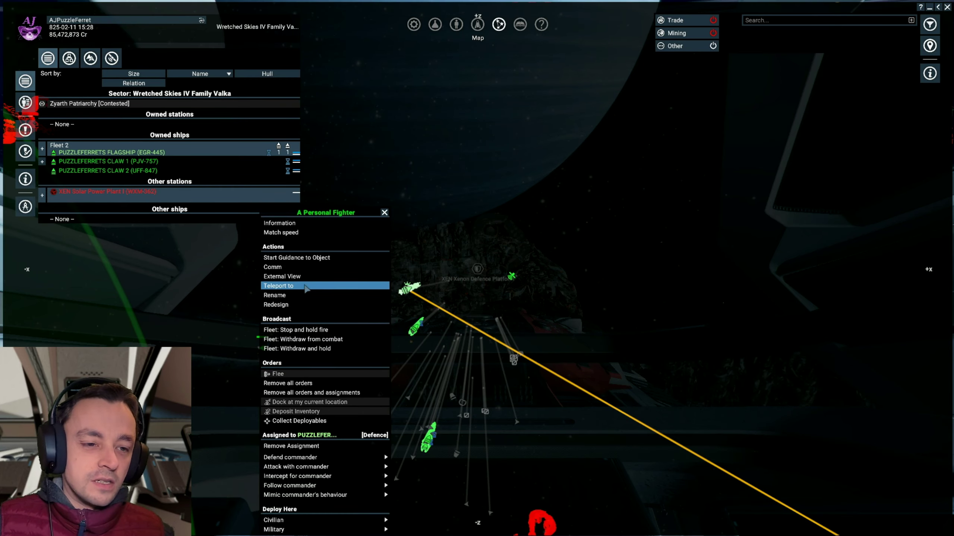
click(278, 286)
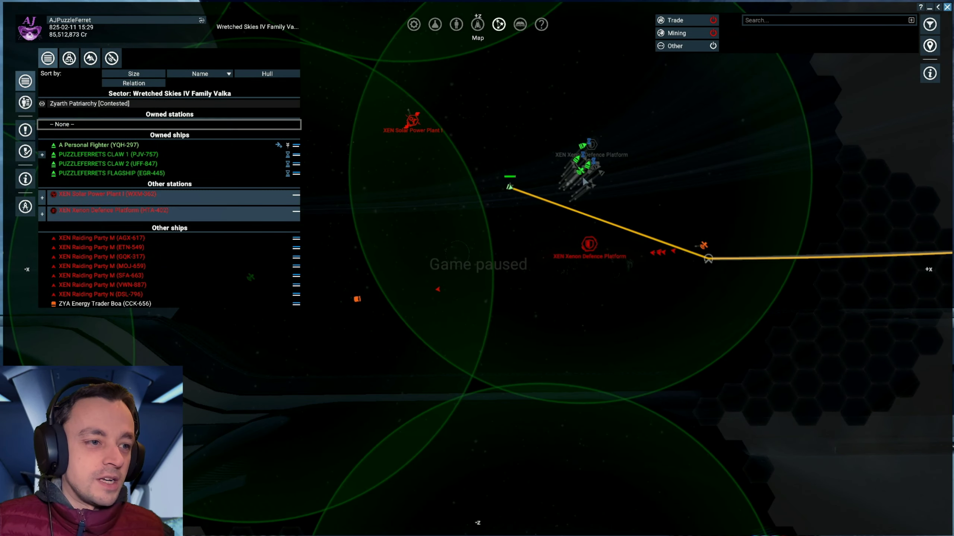
mouse_move(311, 305)
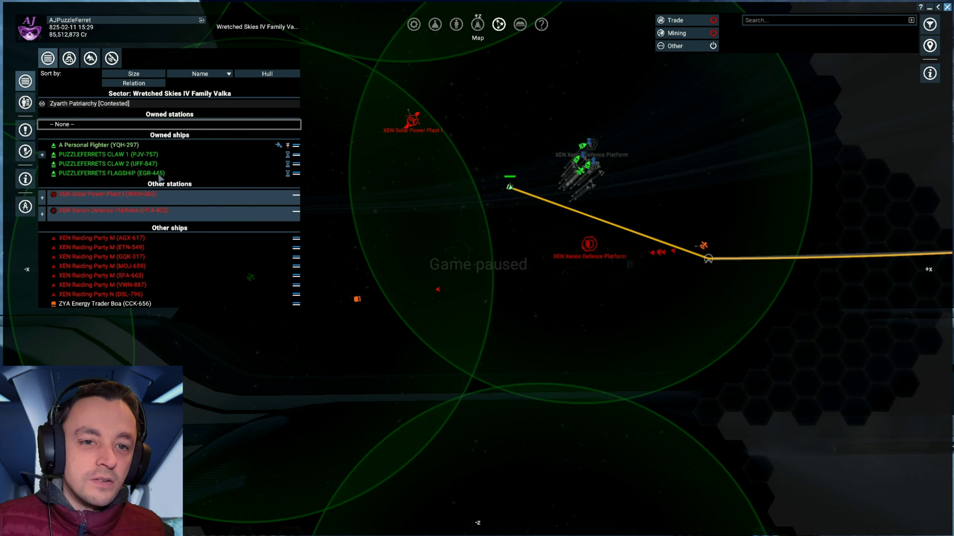
Step: Order Claw 1 and Claw 2 to attack with commander as Alpha under the flagship
click(107, 163)
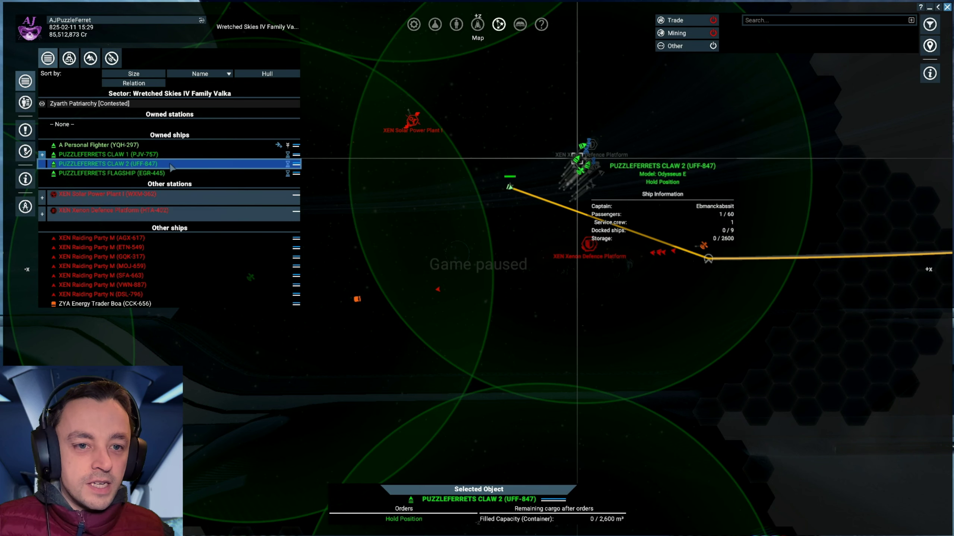
click(108, 154)
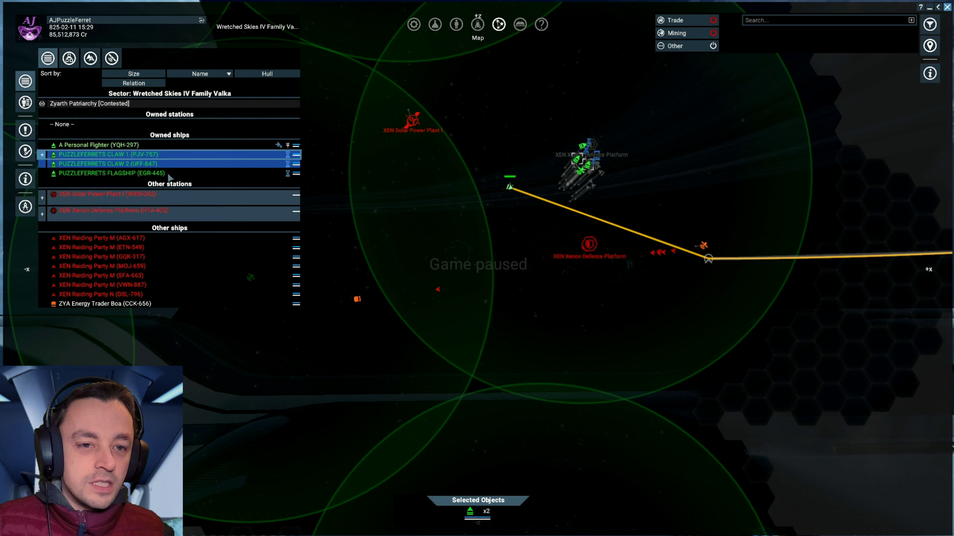
right_click(104, 163)
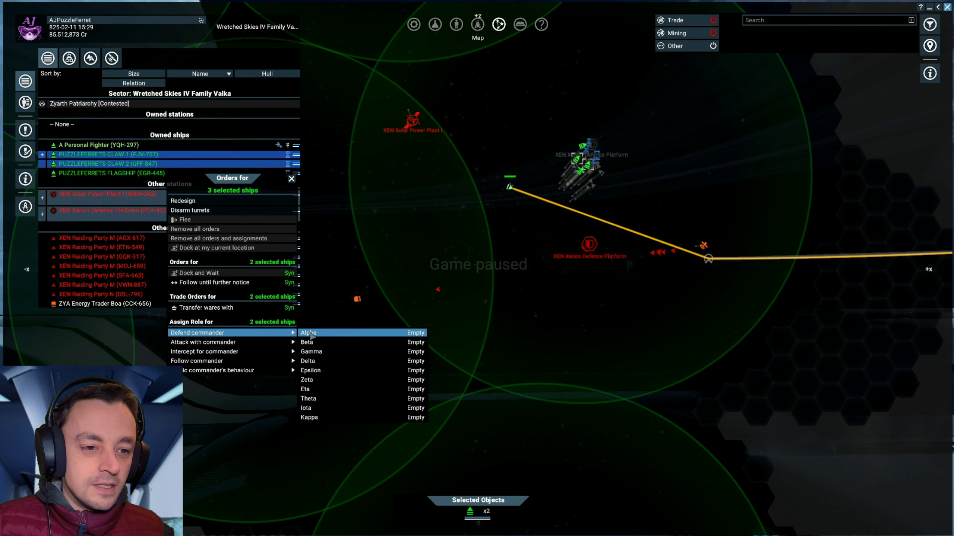
mouse_move(203, 342)
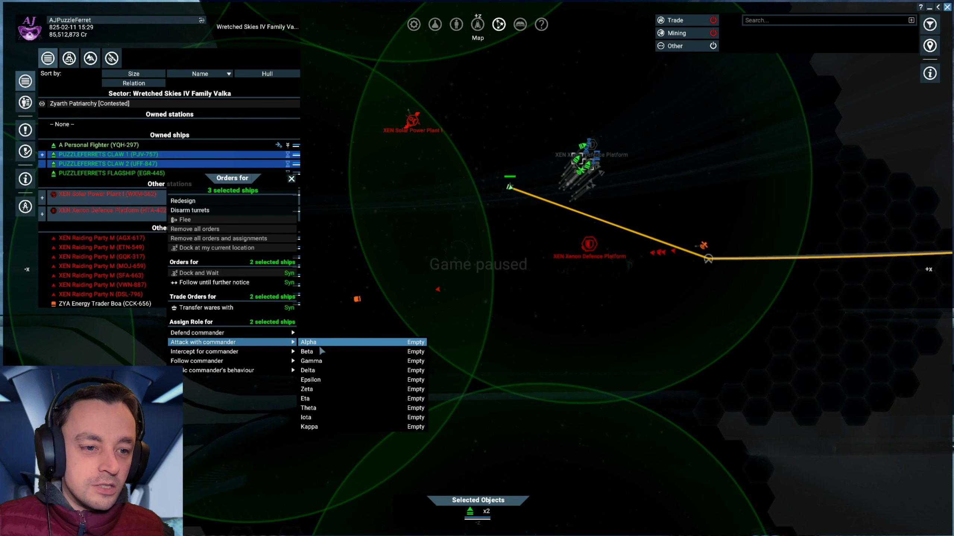
click(308, 342)
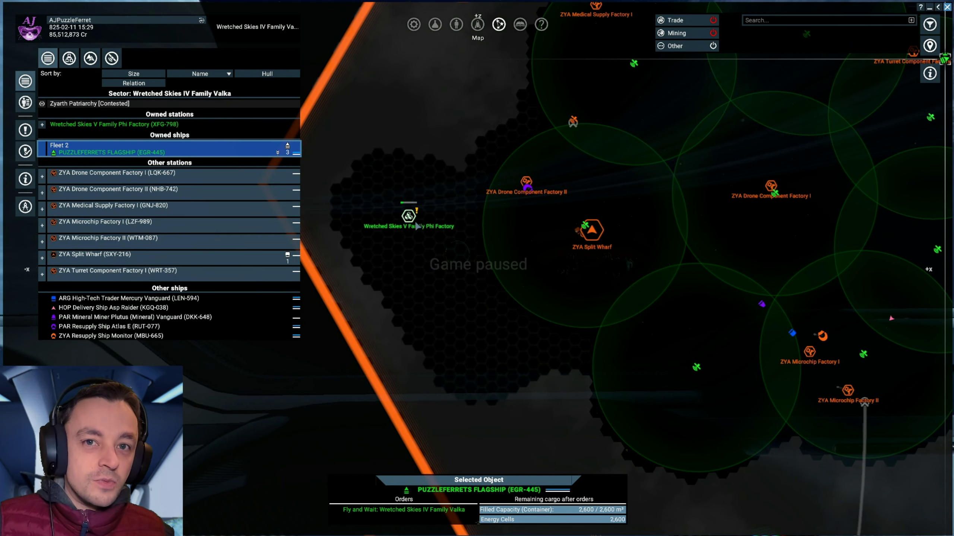
mouse_move(611, 274)
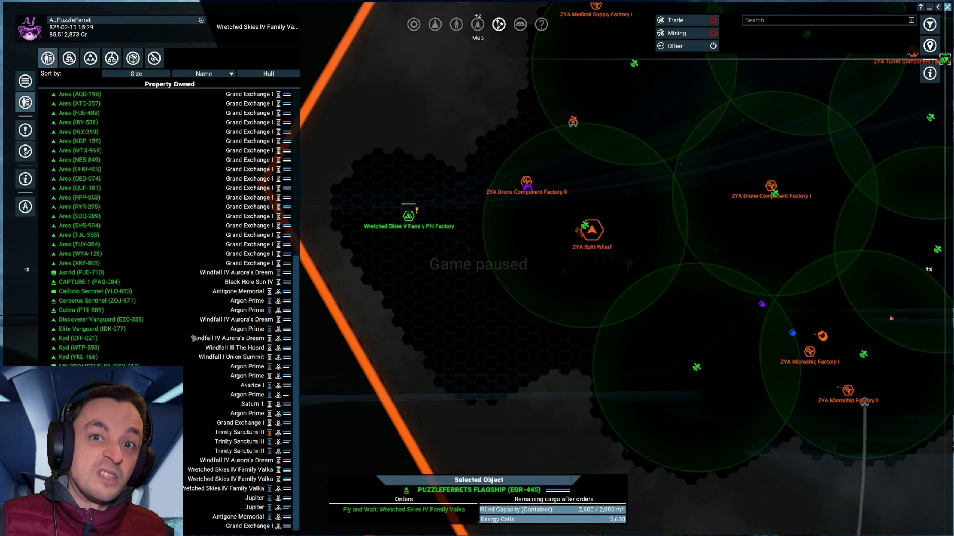
Step: Select the Cobra (PTE-685) in the Property Owned list
click(78, 310)
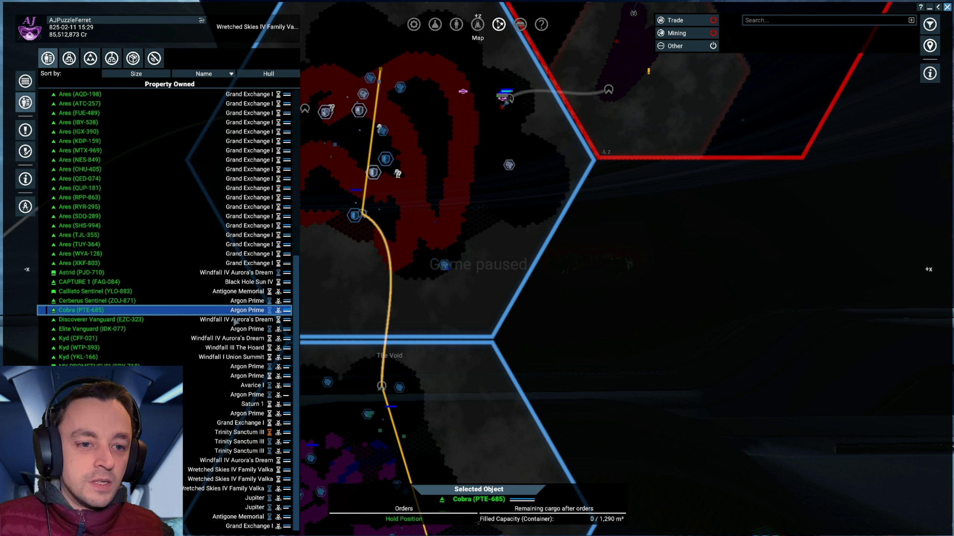
Step: Bring up the Cobra's action menu in the property list to teleport aboard
right_click(73, 310)
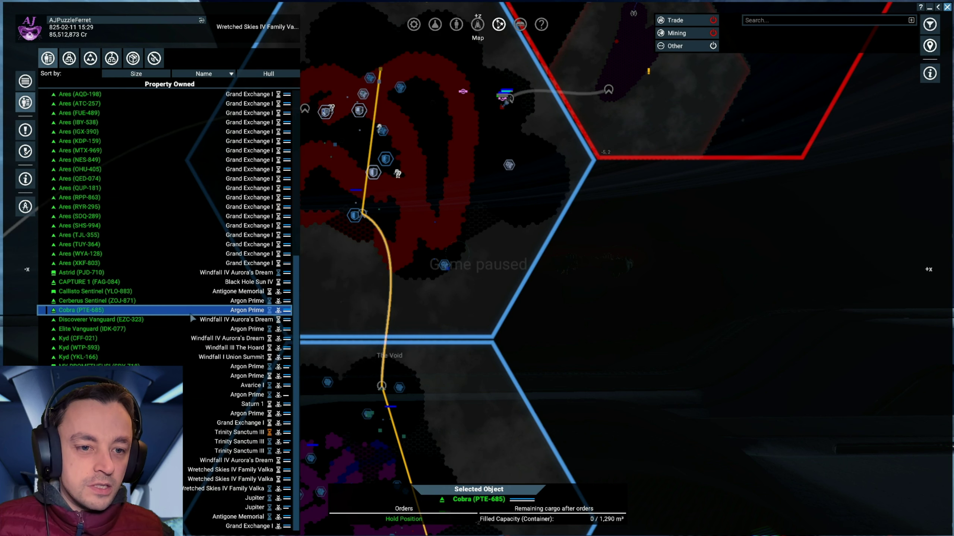
right_click(75, 310)
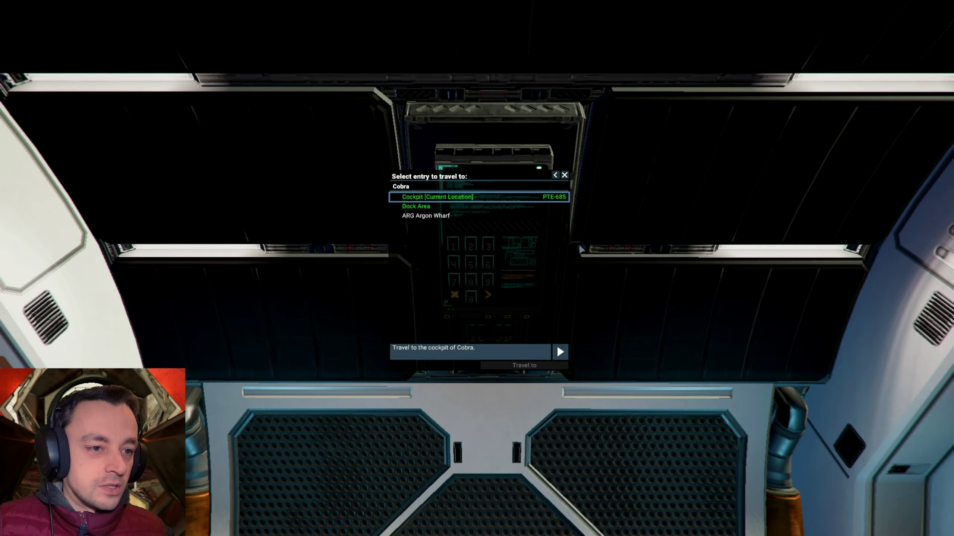
Step: Travel from the Cobra's cockpit to the wharf's Dock Area
click(566, 175)
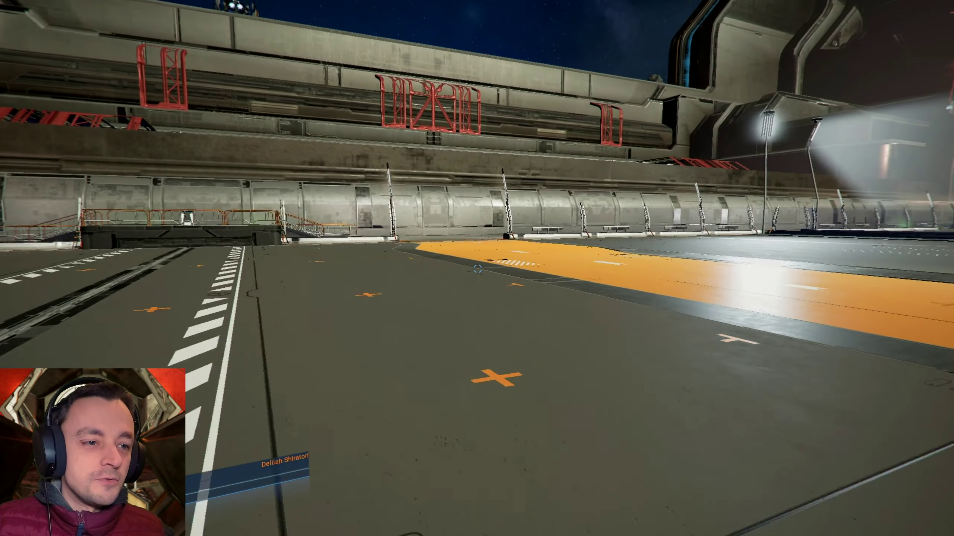
mouse_move(477, 271)
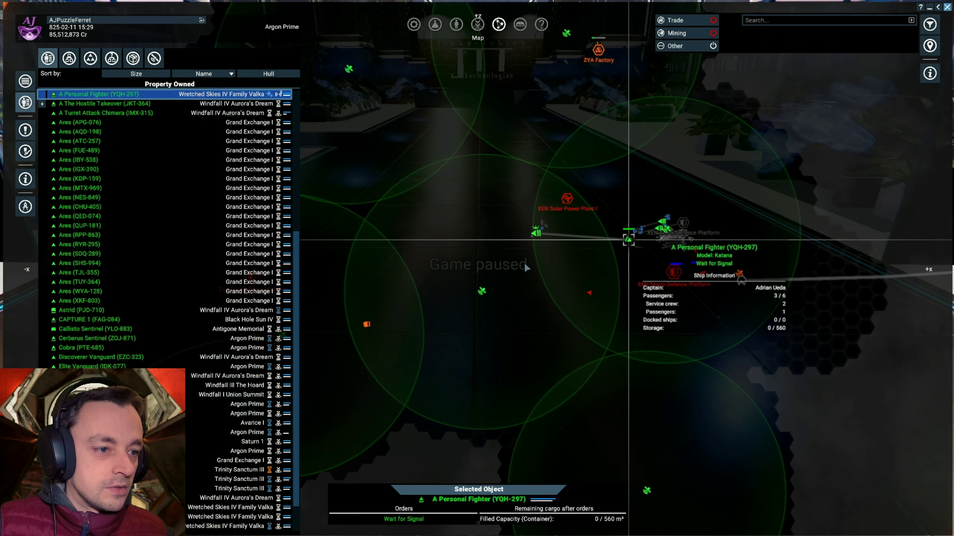
mouse_move(544, 256)
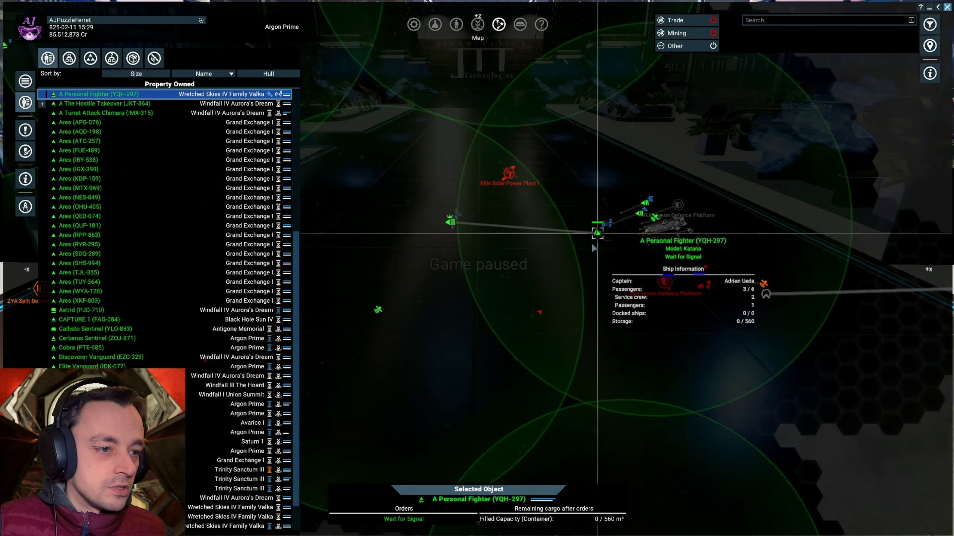
Step: Bring up orders for the personal fighter from the owned property list
right_click(597, 232)
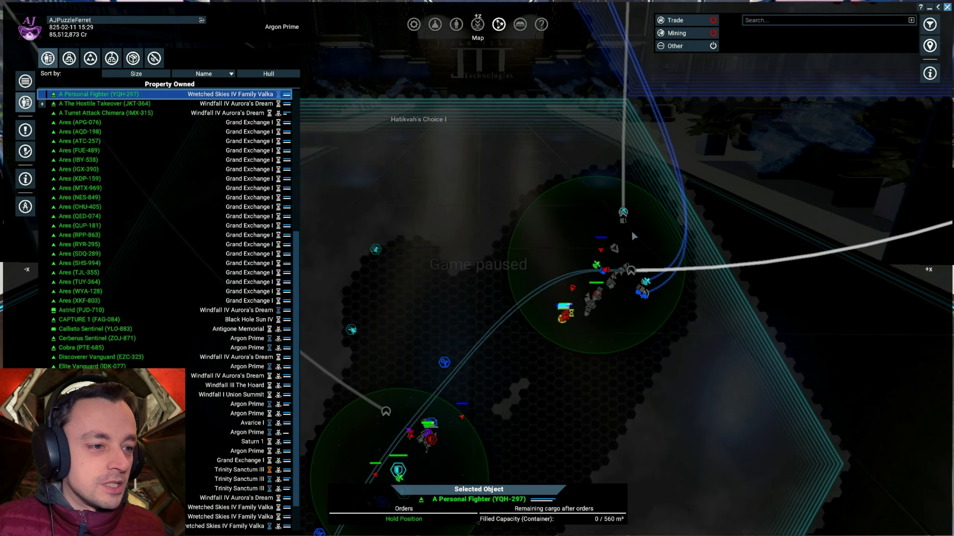
mouse_move(482, 390)
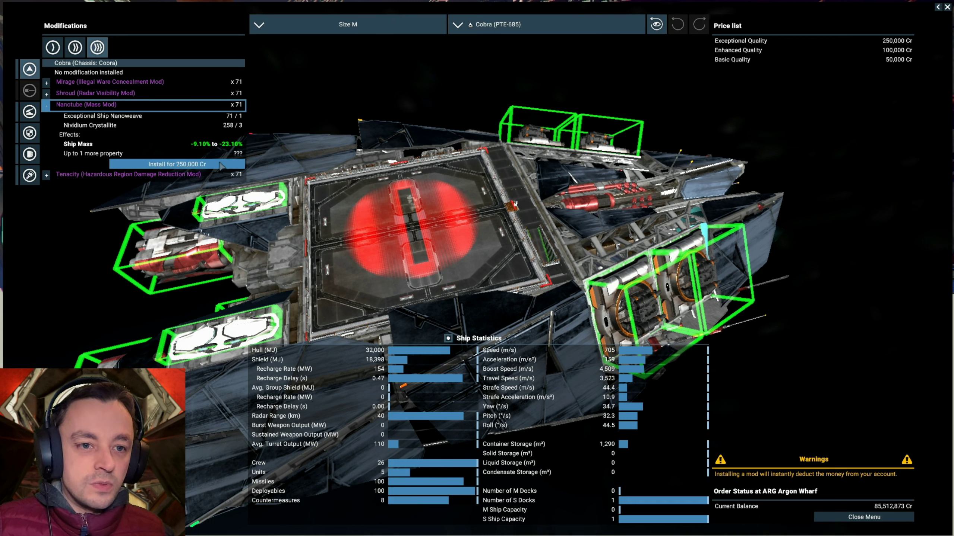
Step: Install the 250,000 Cr Nanotube mass mod, then view the Cobra's shield generator mods
click(177, 164)
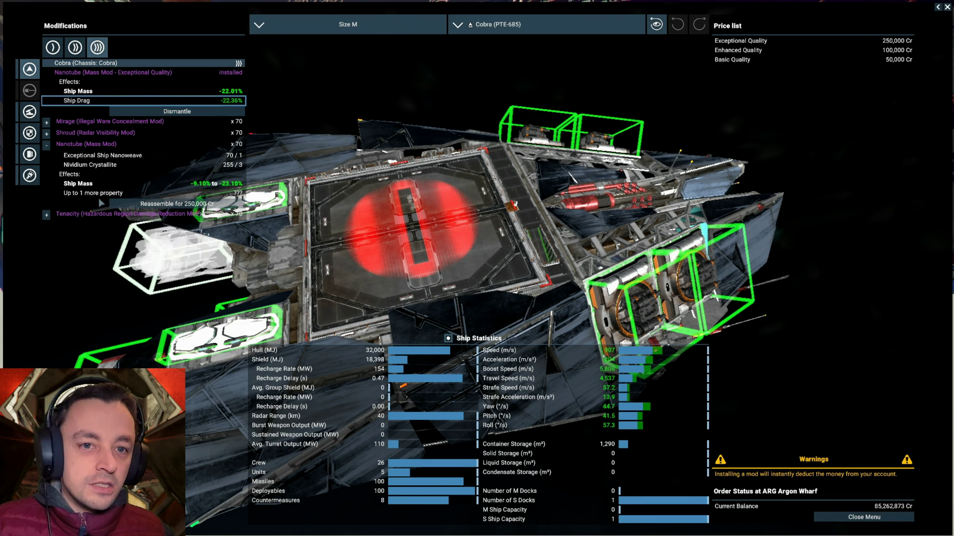
mouse_move(27, 111)
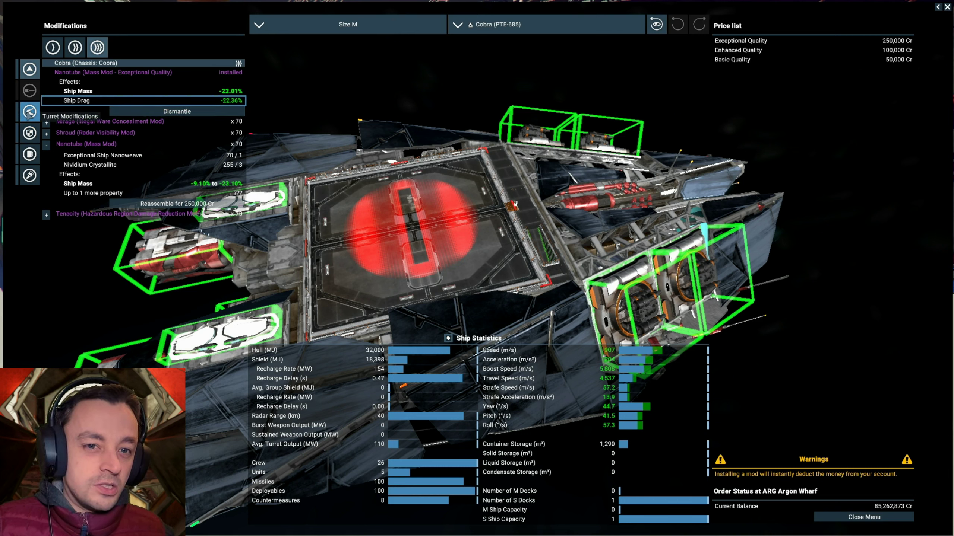
click(27, 133)
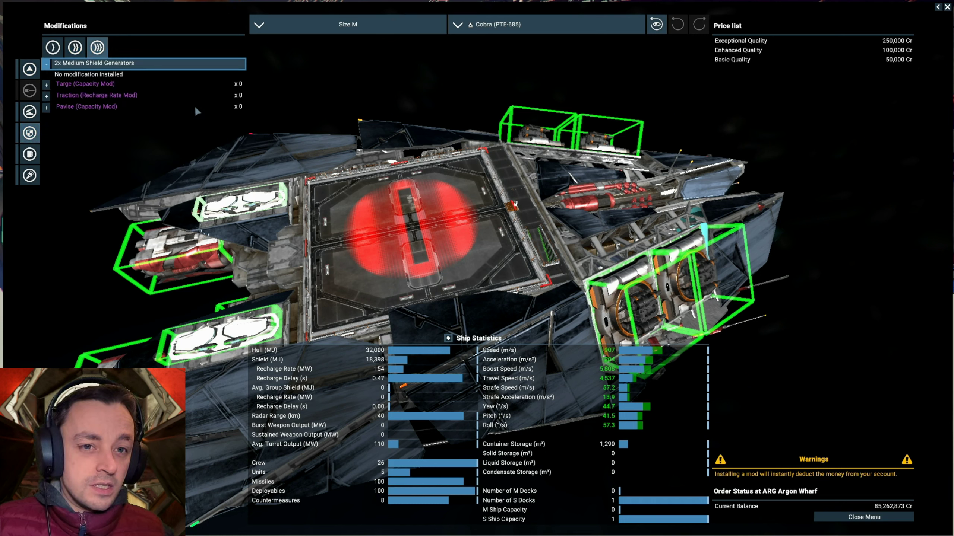
mouse_move(216, 100)
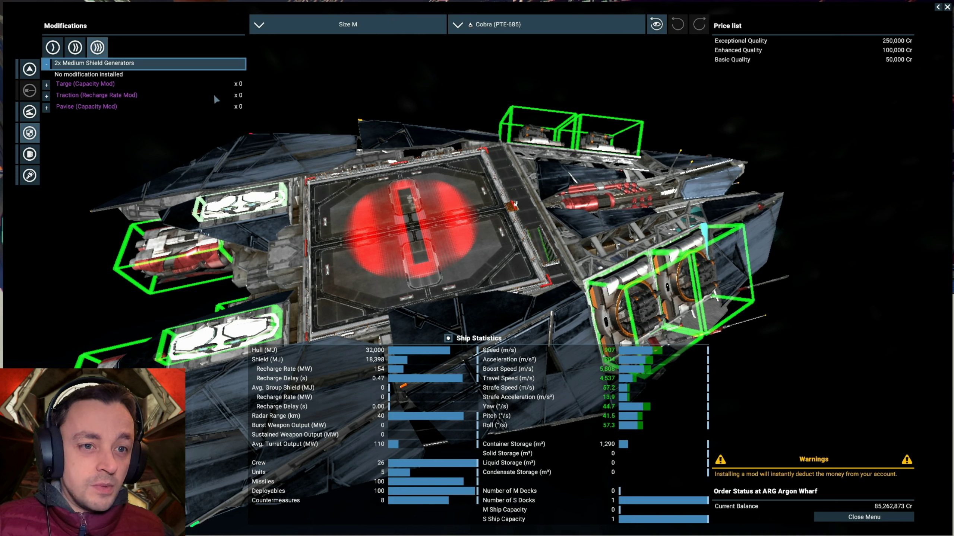
mouse_move(57, 138)
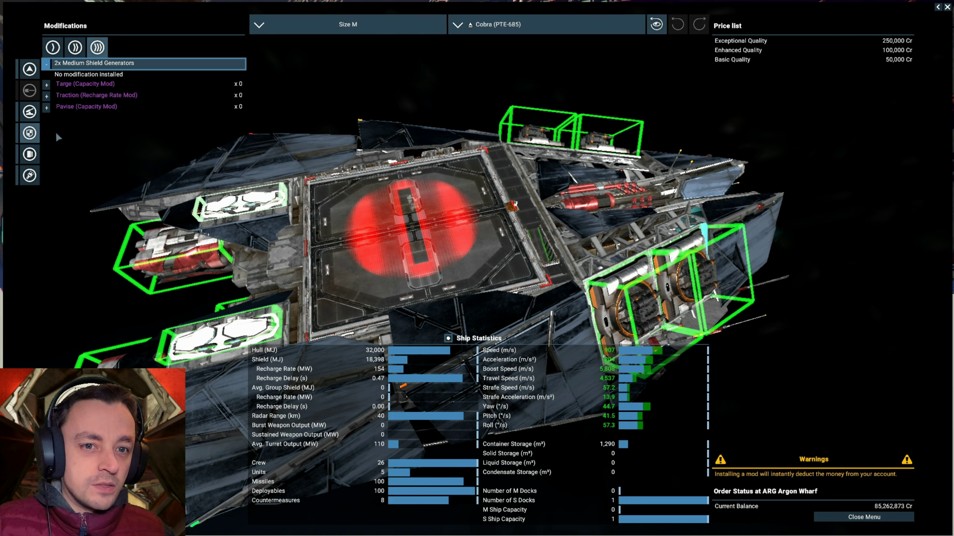
Step: Switch to the Cobra's engine modifications, showing the Slingshot forward thrust mod
click(95, 46)
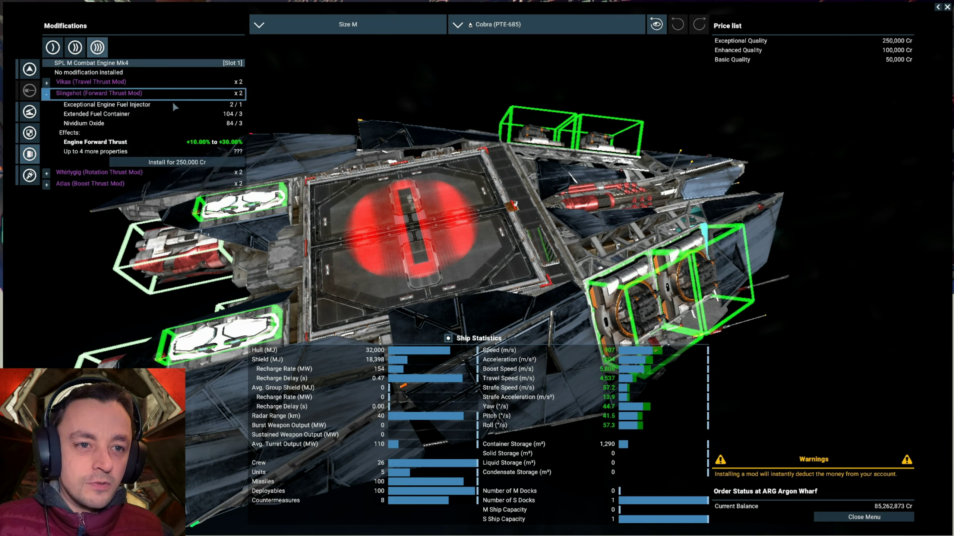
mouse_move(177, 162)
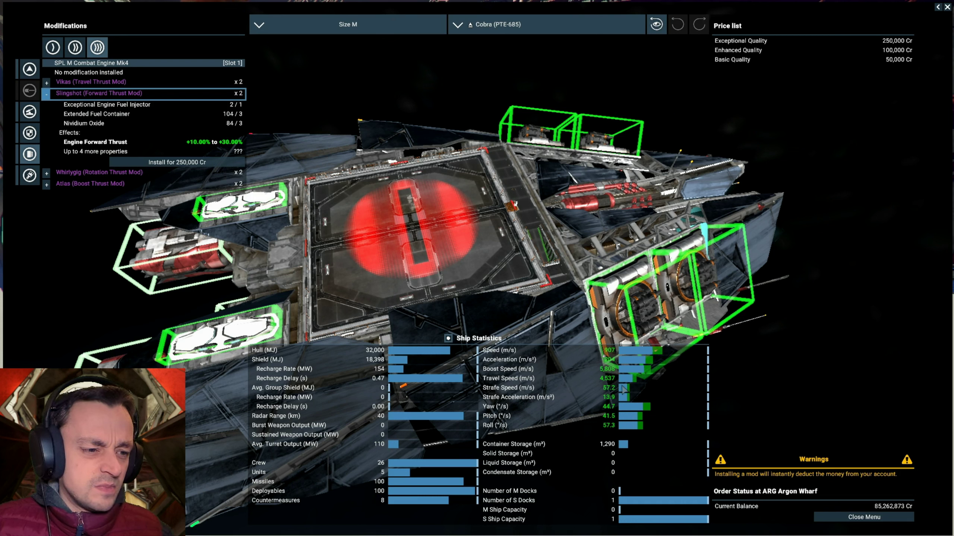
mouse_move(634, 391)
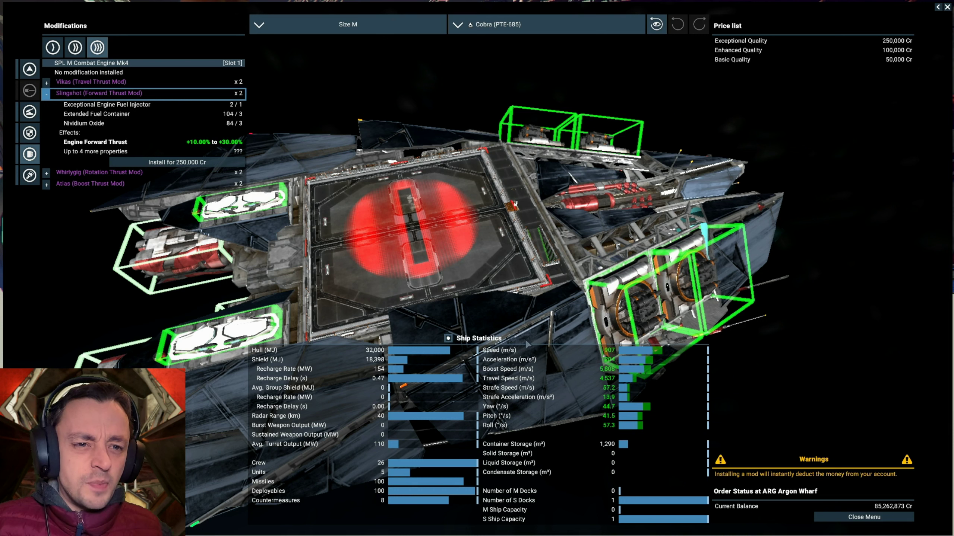
mouse_move(177, 162)
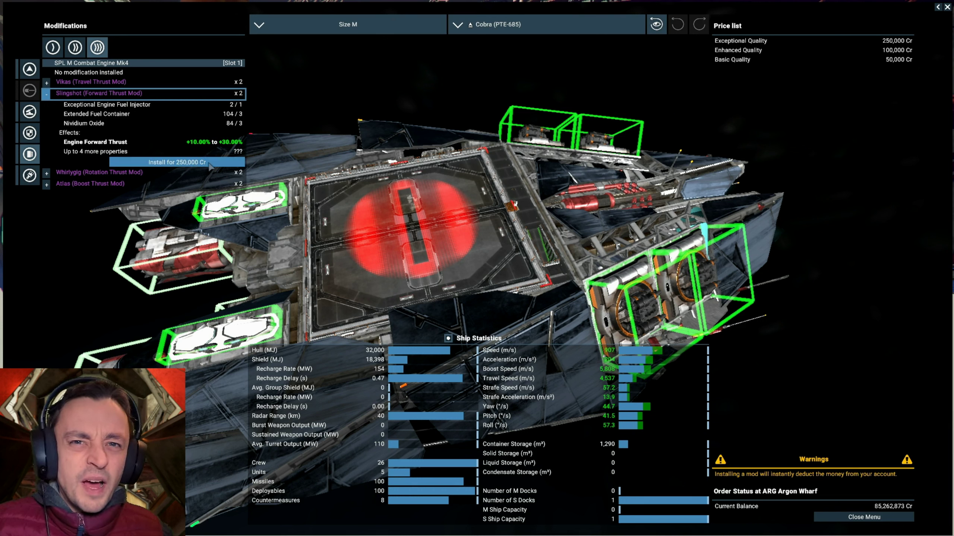
Step: Repeatedly install and dismantle the 250,000 Cr Slingshot thrust mod for better rolls
click(176, 162)
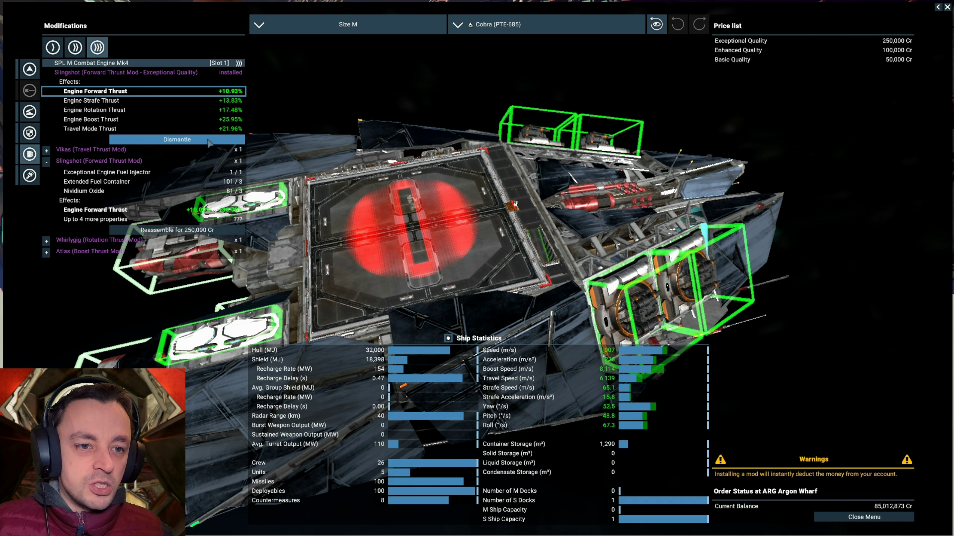
click(176, 140)
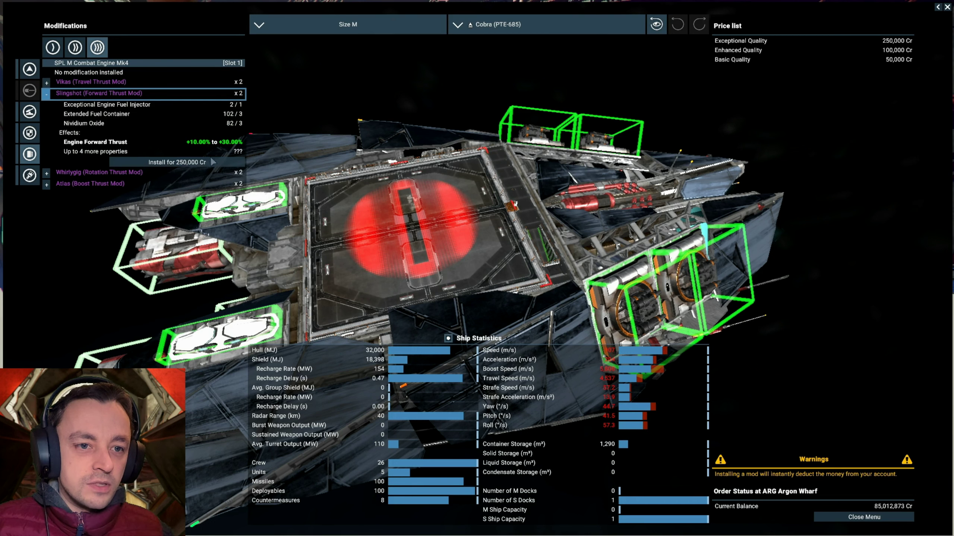
click(177, 162)
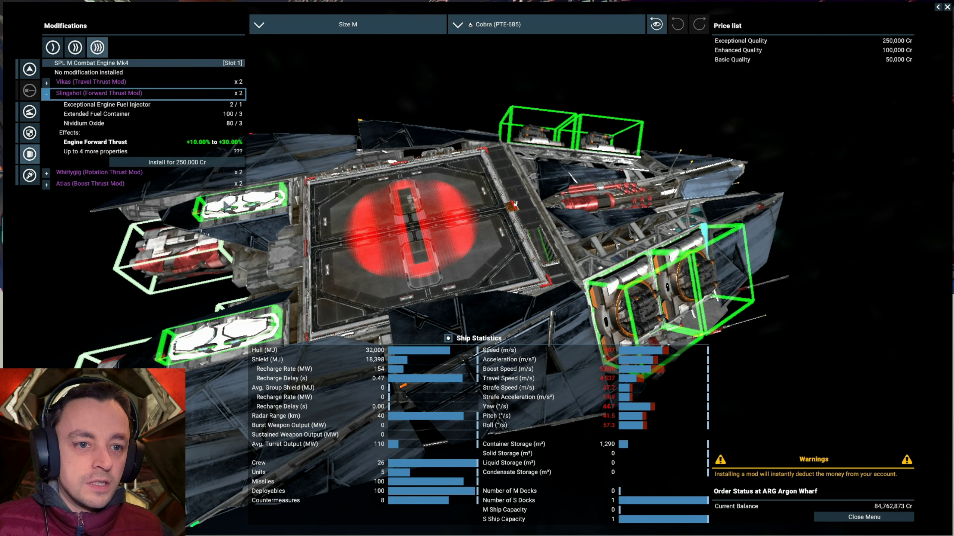
click(175, 162)
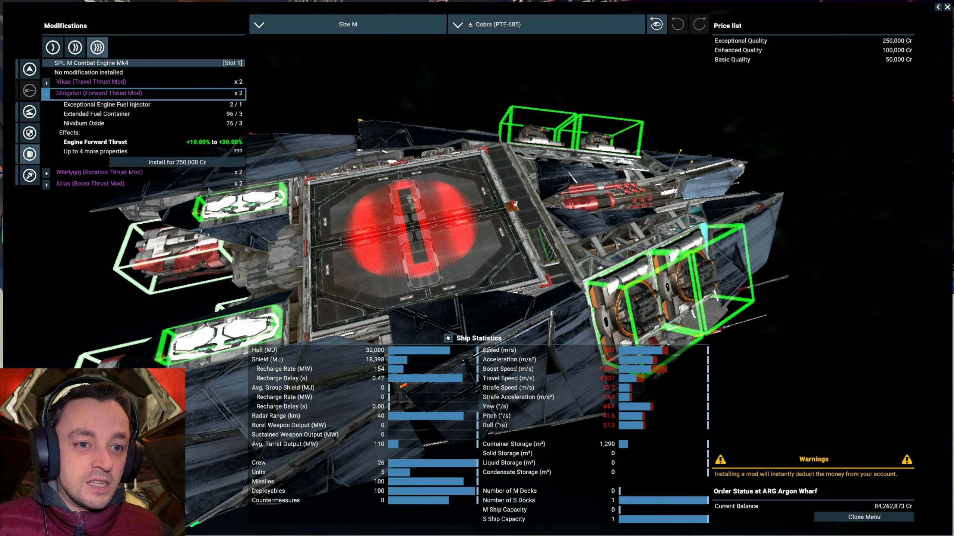
click(177, 162)
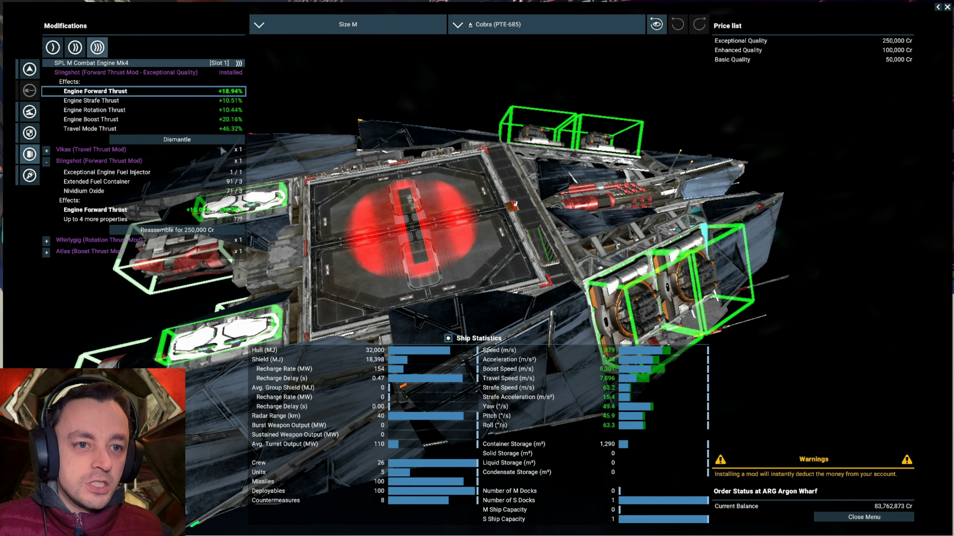
click(176, 139)
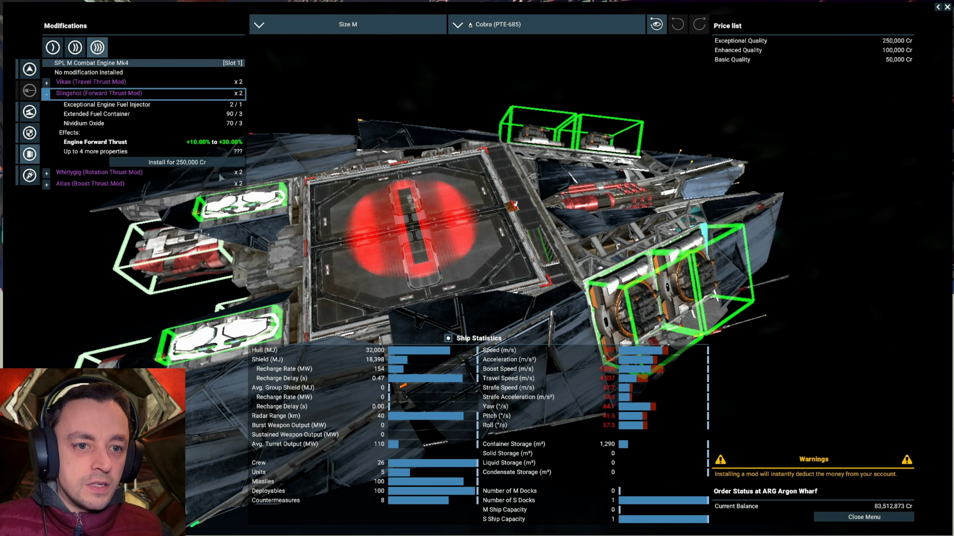
click(176, 162)
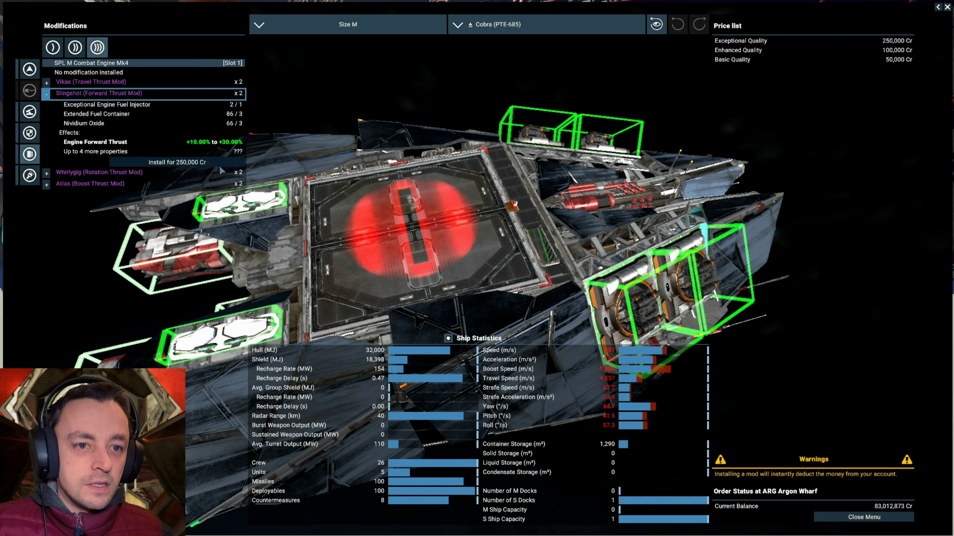
Step: Install a Slingshot engine mod for 250,000 Cr, keeping the +25.02% forward thrust roll
click(176, 162)
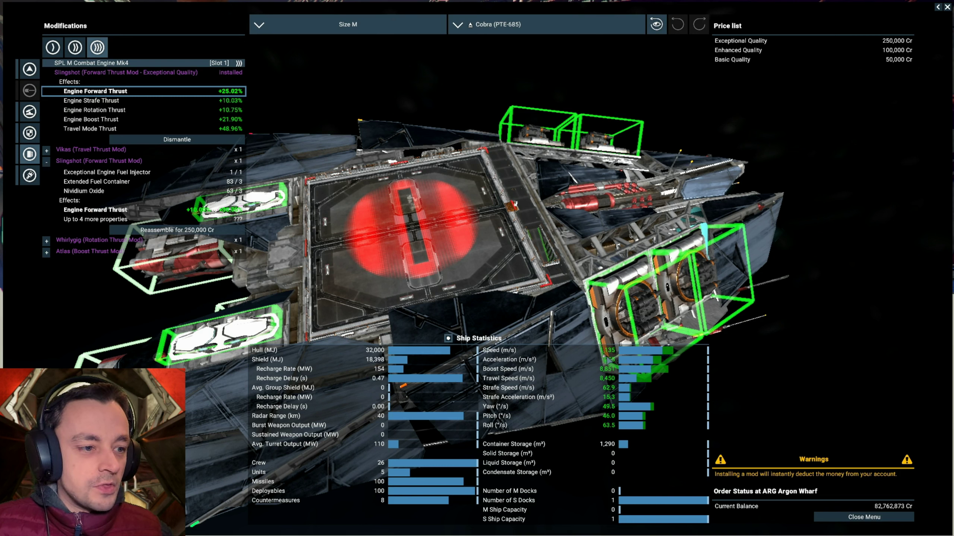
mouse_move(631, 365)
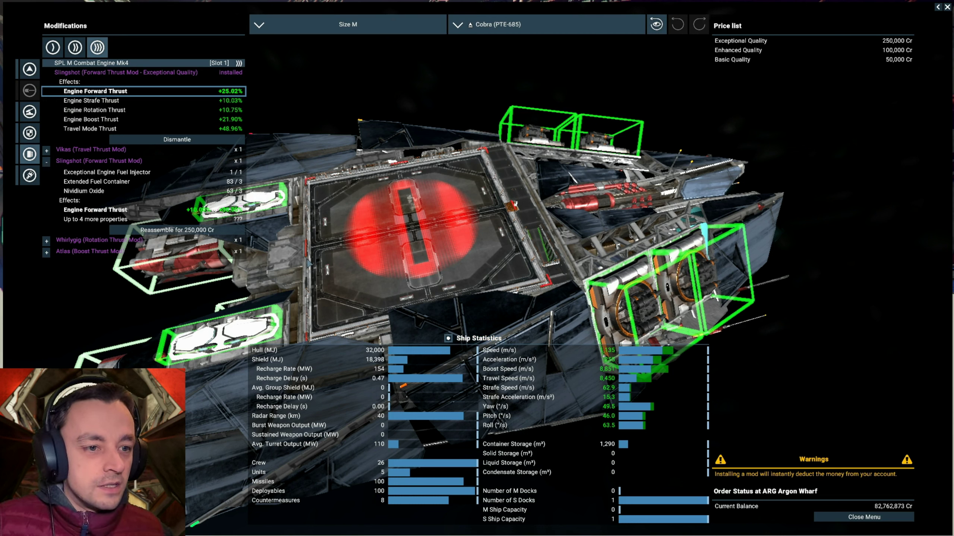
mouse_move(431, 275)
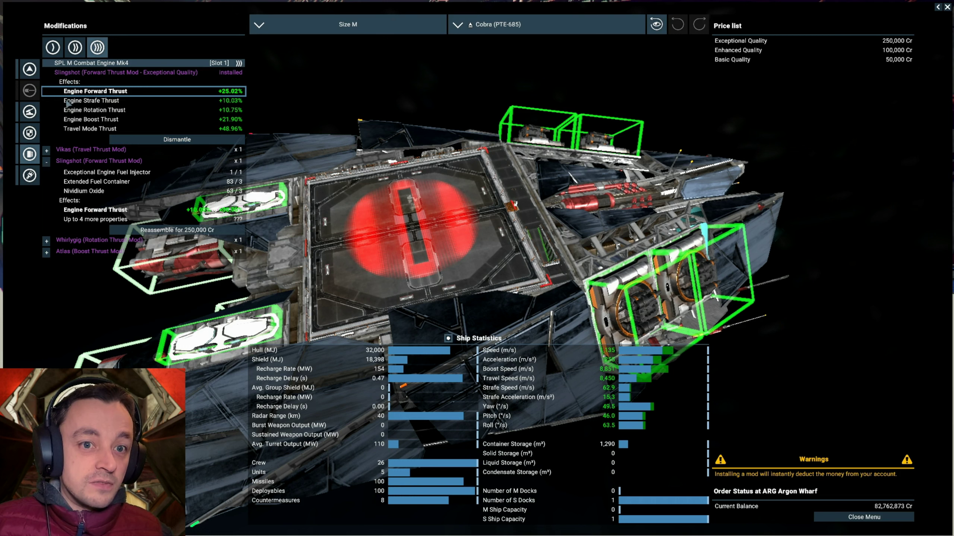
Step: Show the Cobra's ARG M Flak Turret mods, with Annihilator (Damage Mod) for Slot 1
click(28, 111)
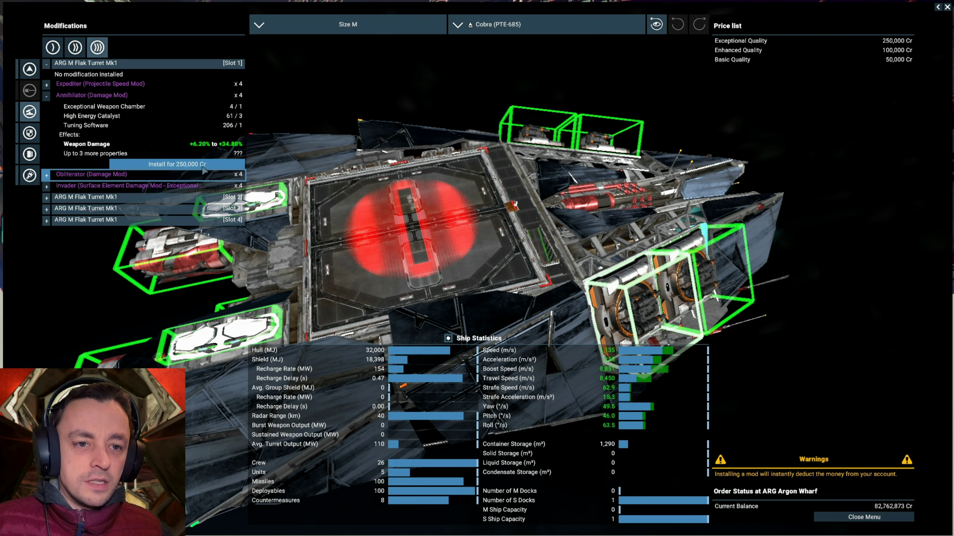
Step: Reroll the Annihilator mod on flak turret Slot 1 to +30.86% damage, then expand Slot 2
click(177, 164)
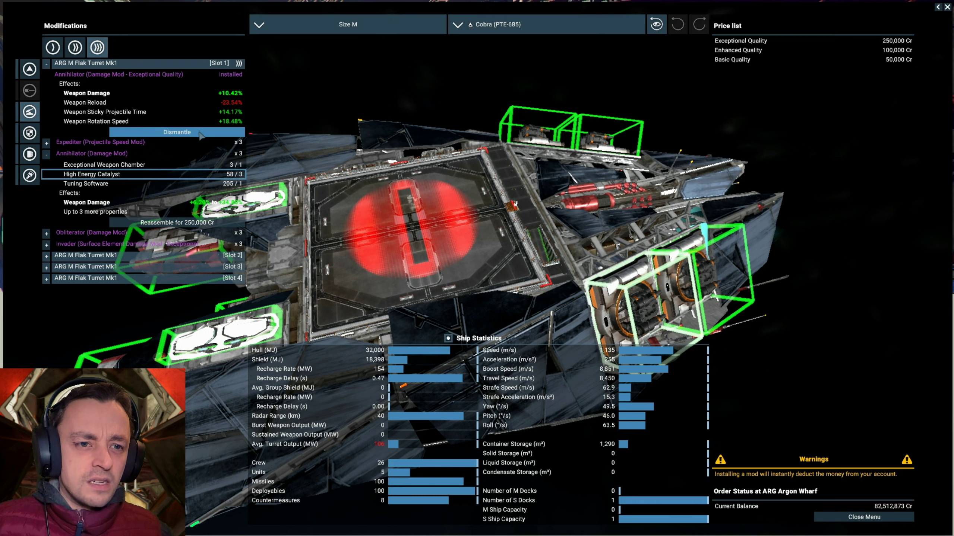
click(177, 132)
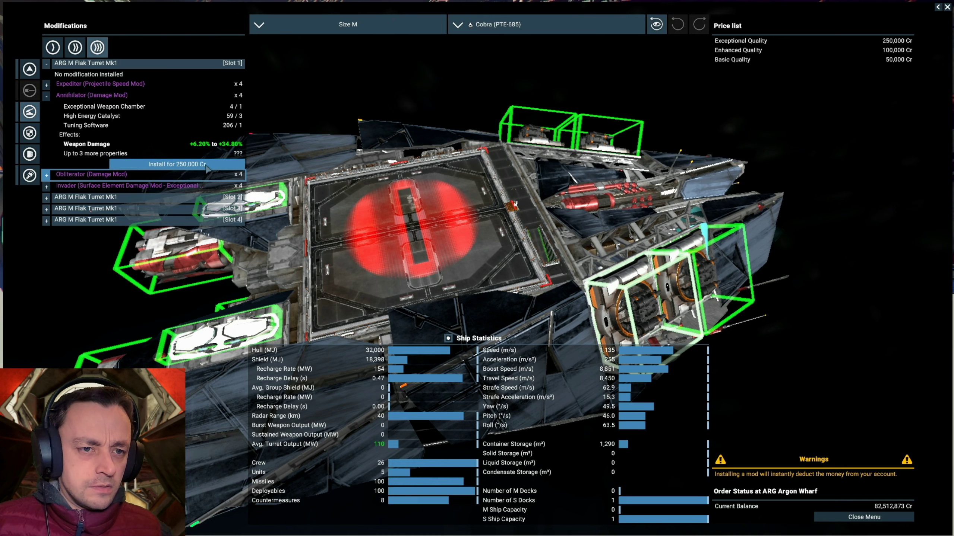
click(176, 165)
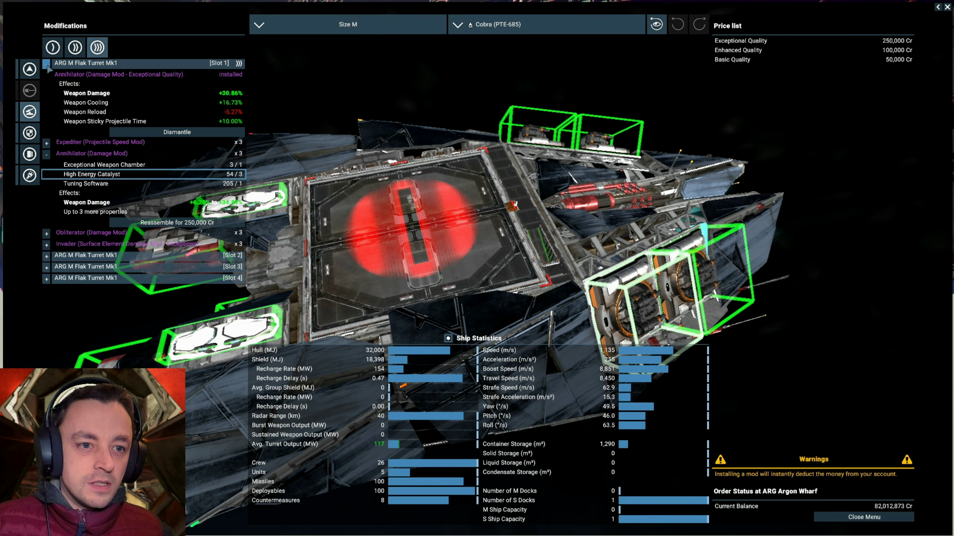
click(47, 63)
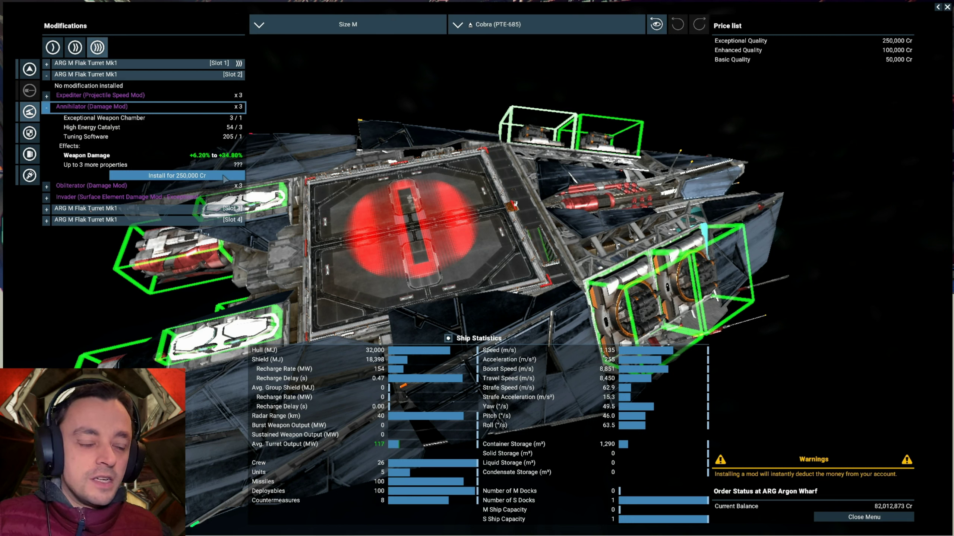
Step: Install and reroll the Annihilator damage mod on the second flak turret
click(176, 176)
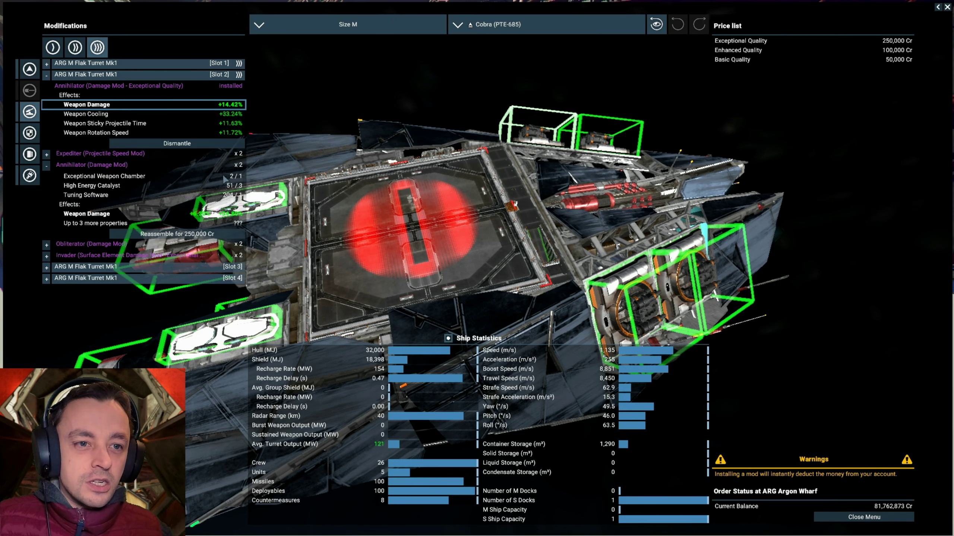
click(176, 144)
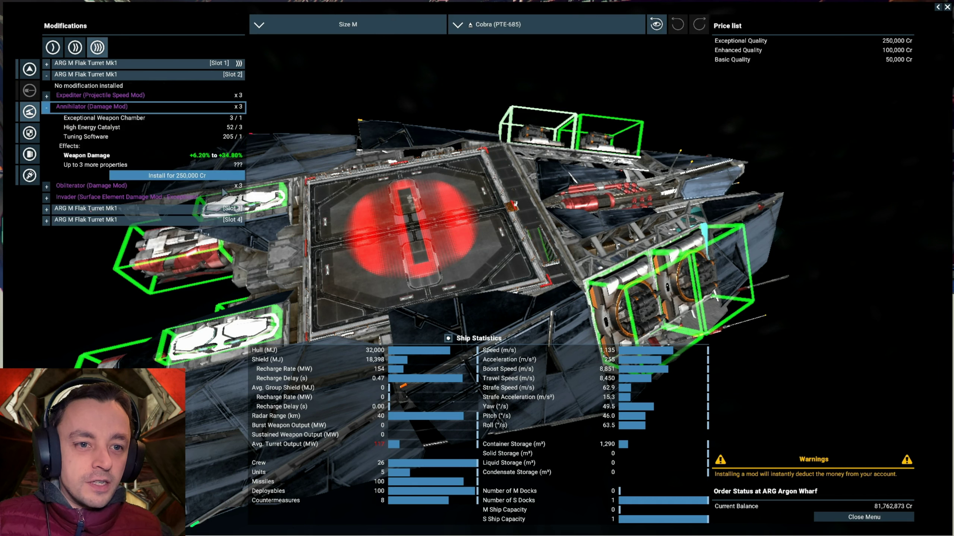
click(176, 175)
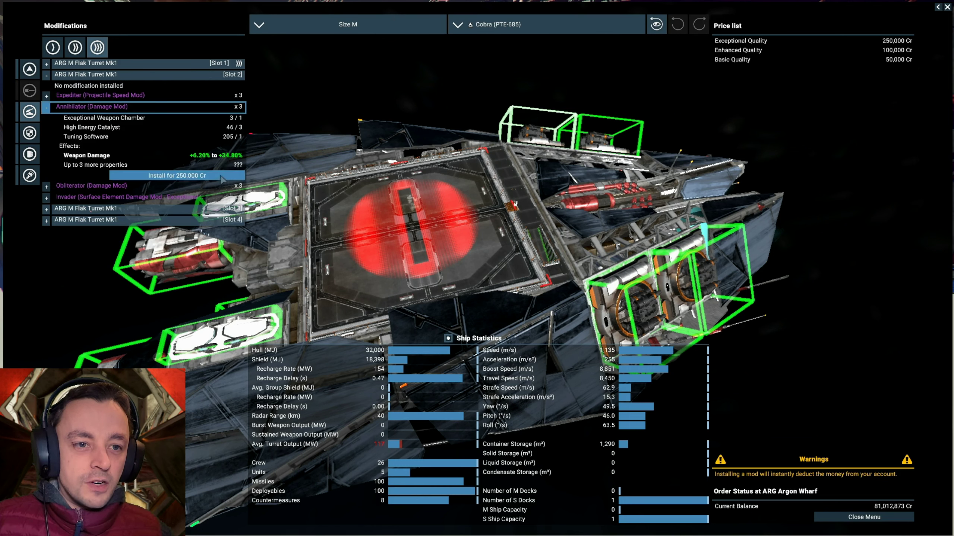
click(176, 175)
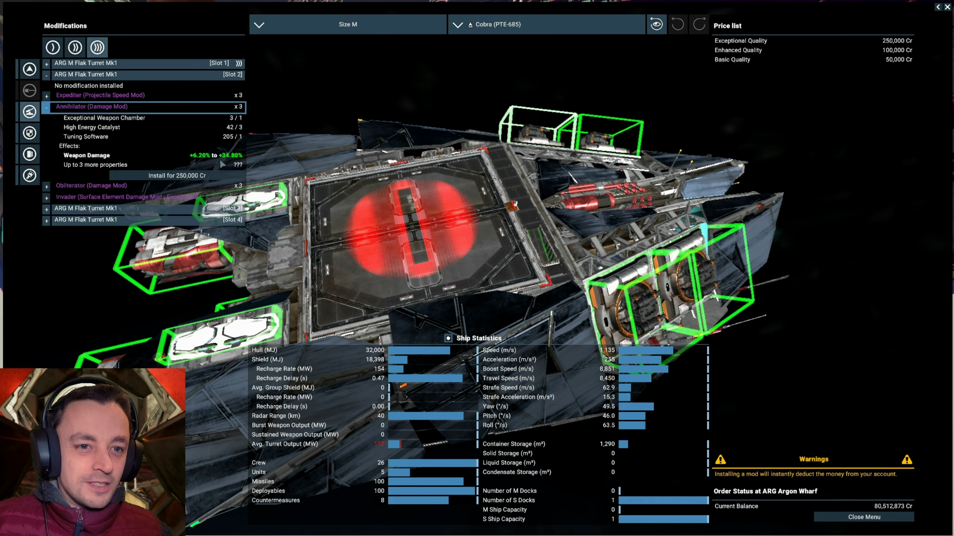
click(177, 176)
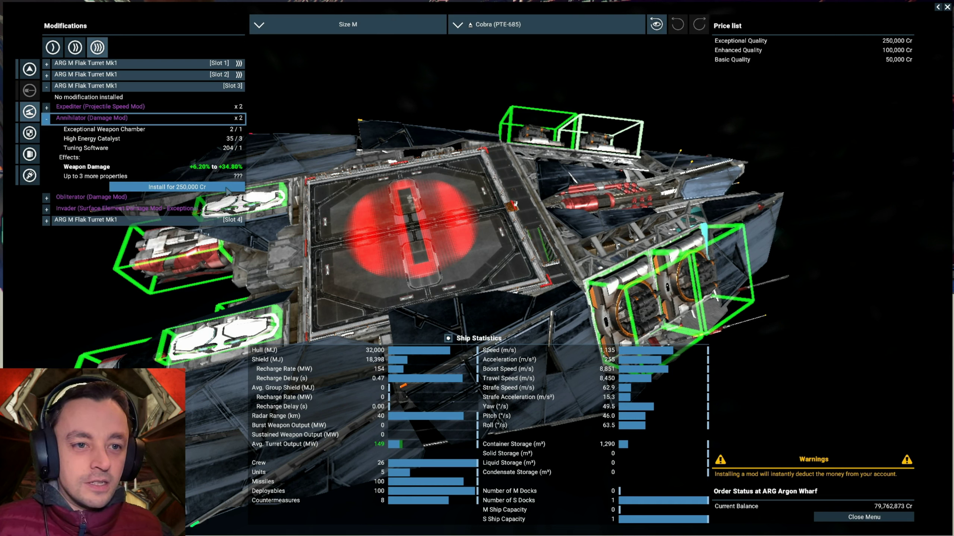
Step: Fit Annihilator mods on the third and fourth turrets, the fourth rolling +34.12% damage
click(176, 187)
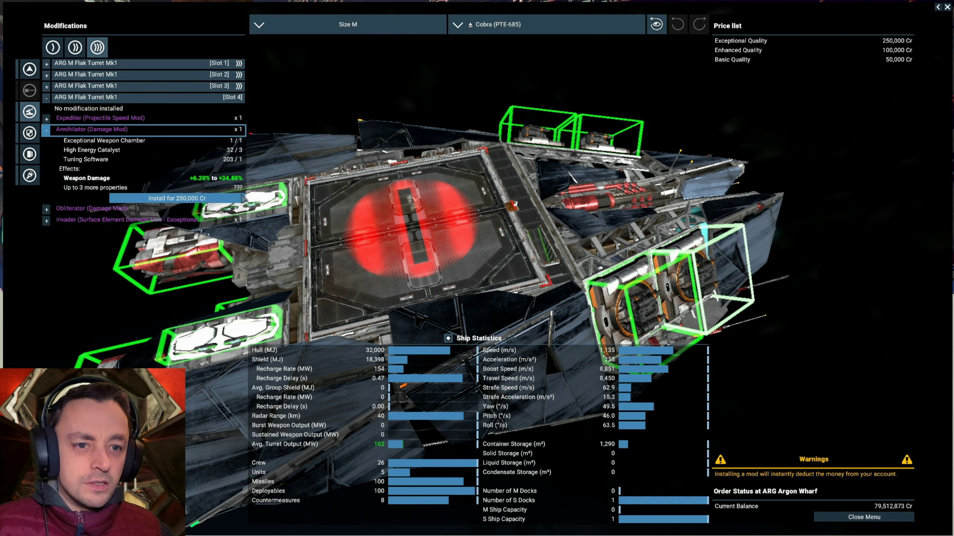
click(177, 199)
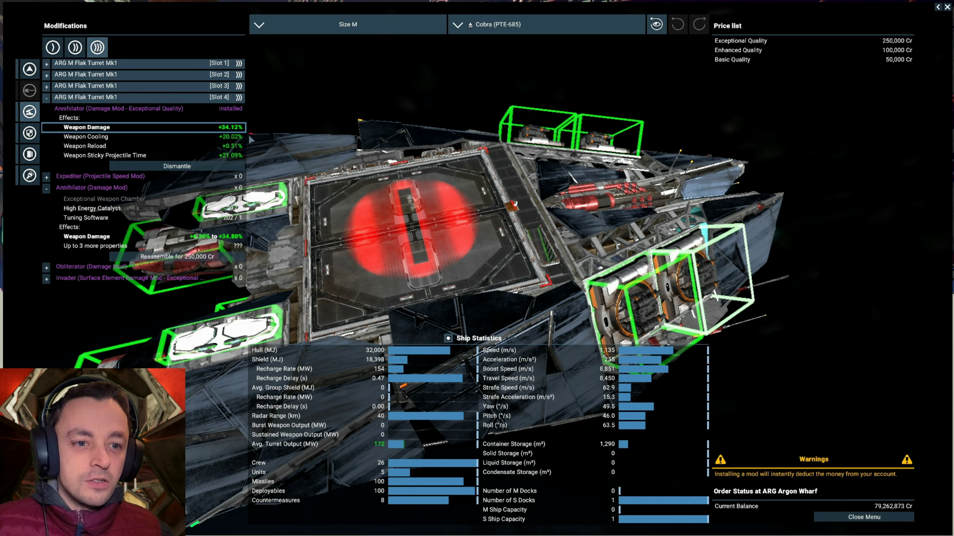
mouse_move(176, 166)
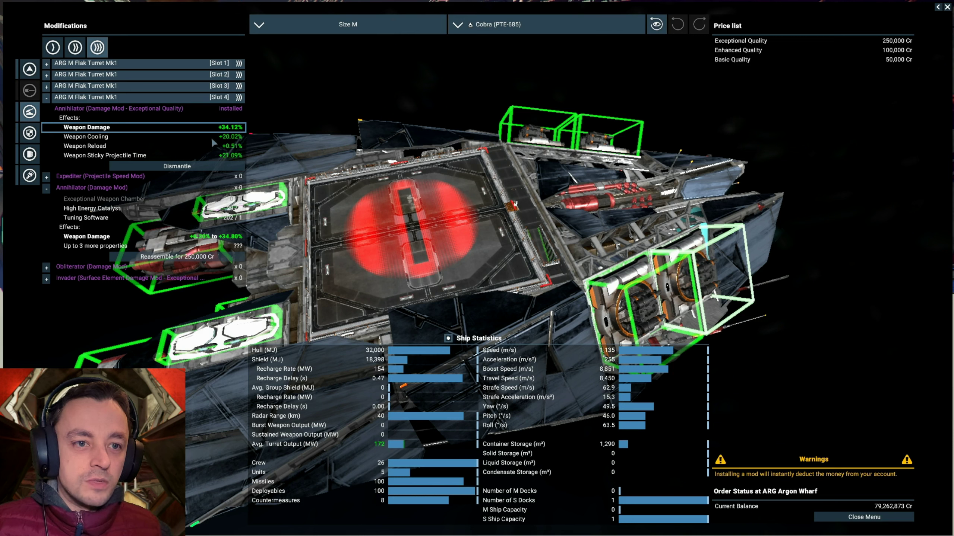
click(47, 97)
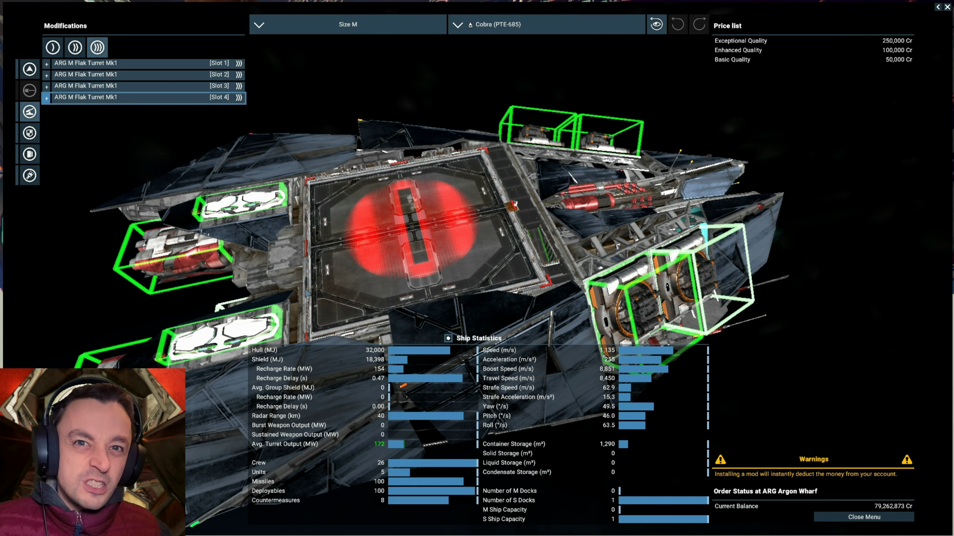
mouse_move(28, 133)
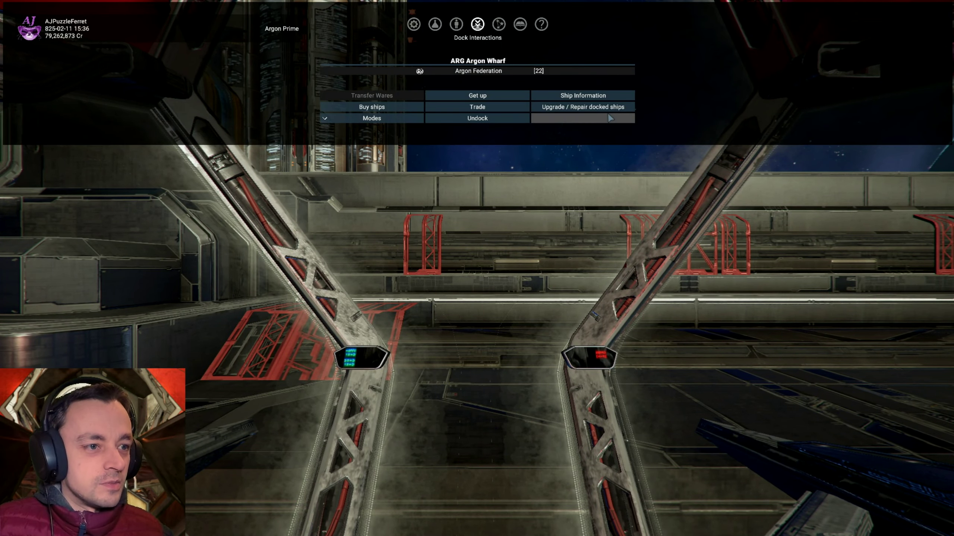
Step: Equip an ARG M Ion Blaster Mk2 on the Cobra and add it to the shopping list
click(583, 107)
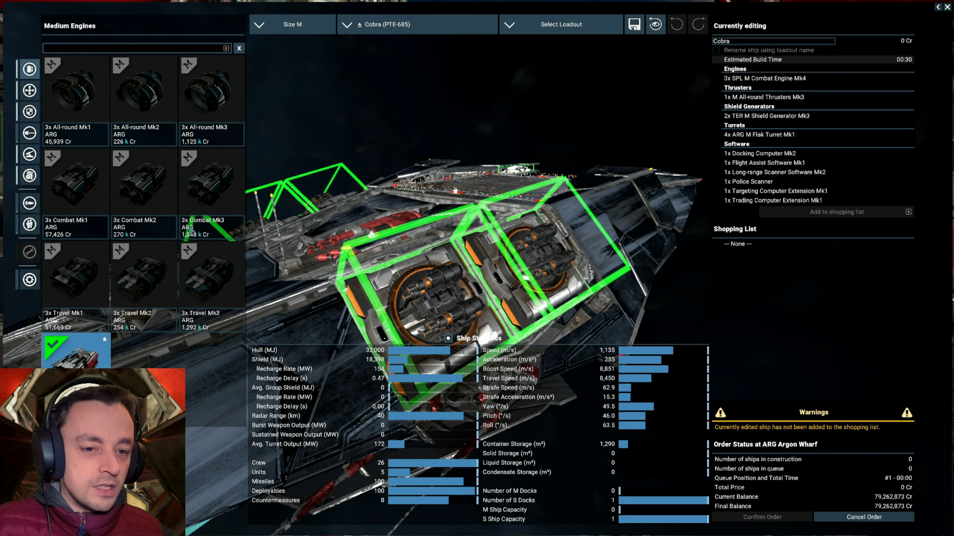
click(27, 133)
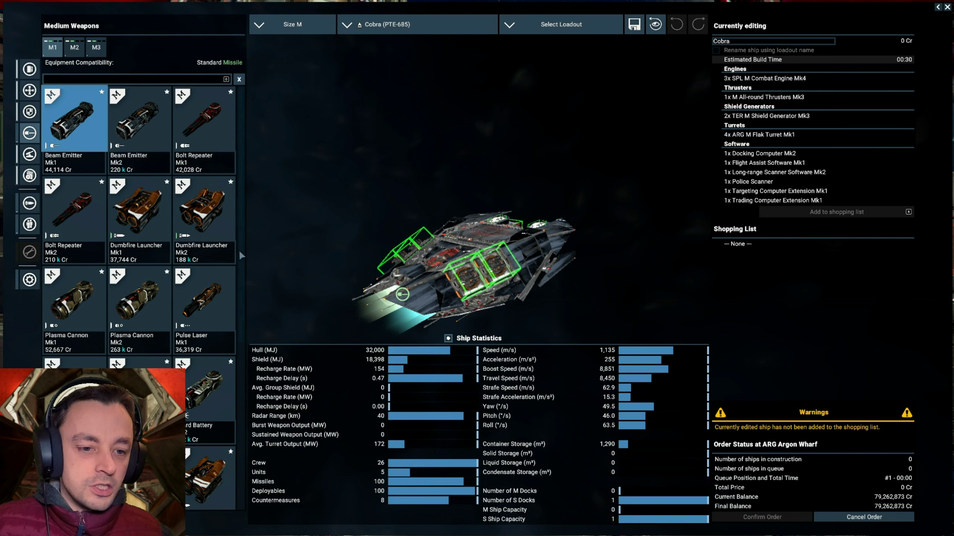
scroll(down, 3)
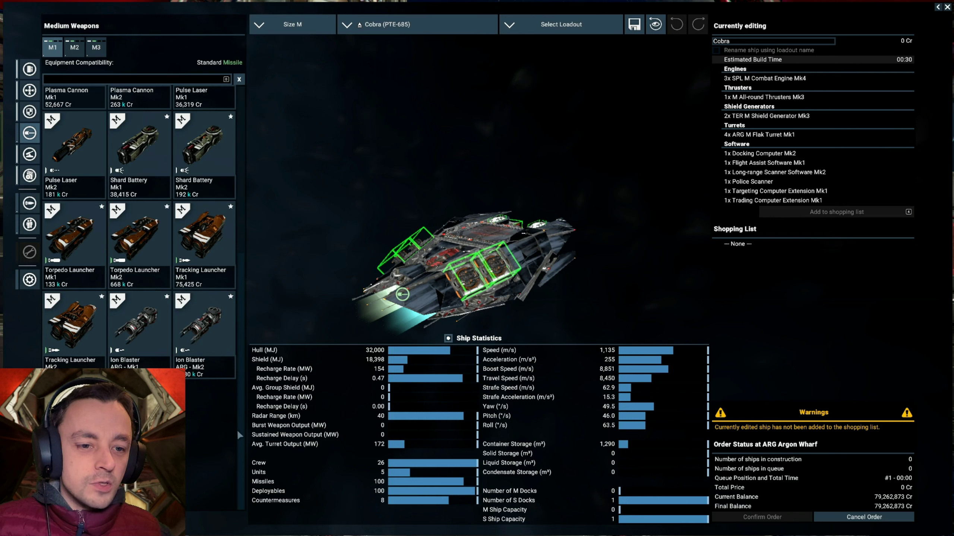
mouse_move(75, 47)
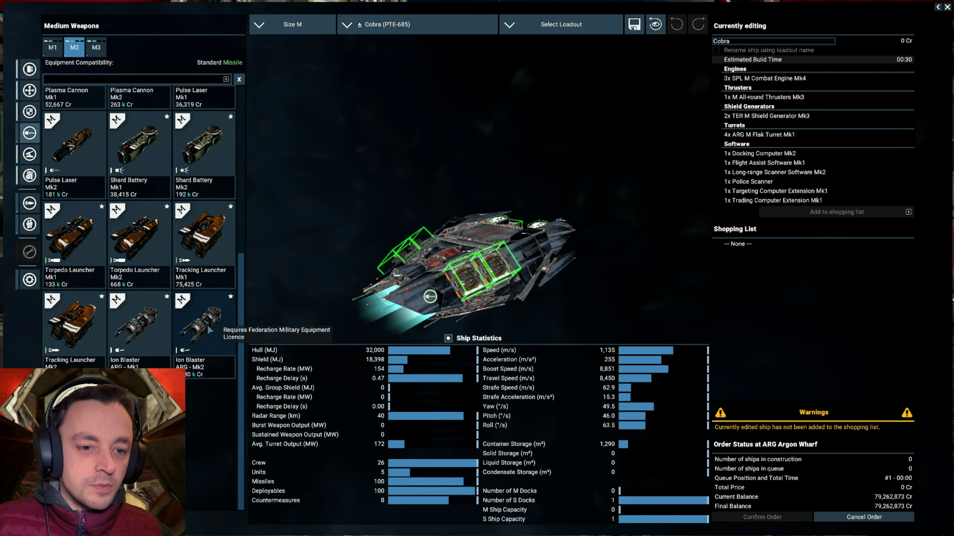
click(203, 325)
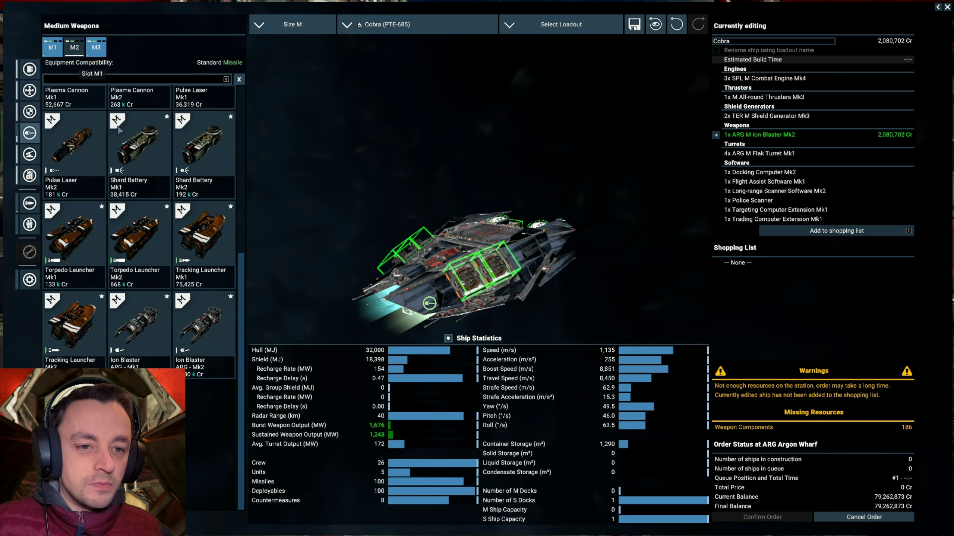
click(96, 47)
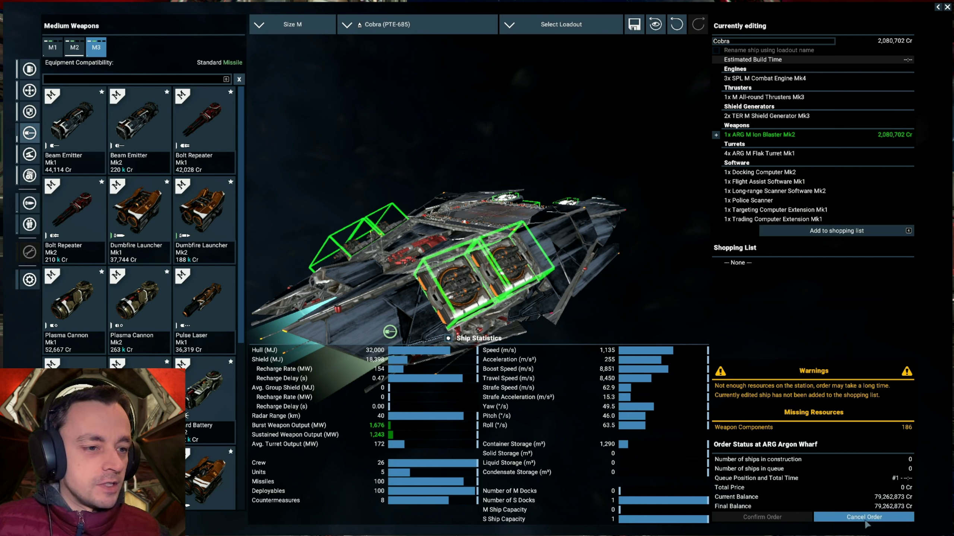
mouse_move(832, 243)
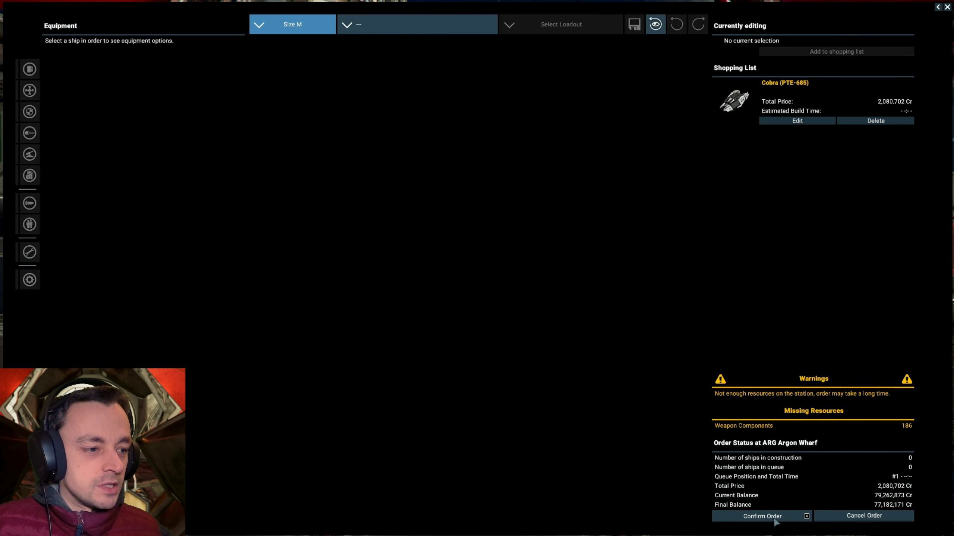
Step: Confirm the Cobra's Ion Blaster upgrade order and get up from the pilot seat
click(762, 516)
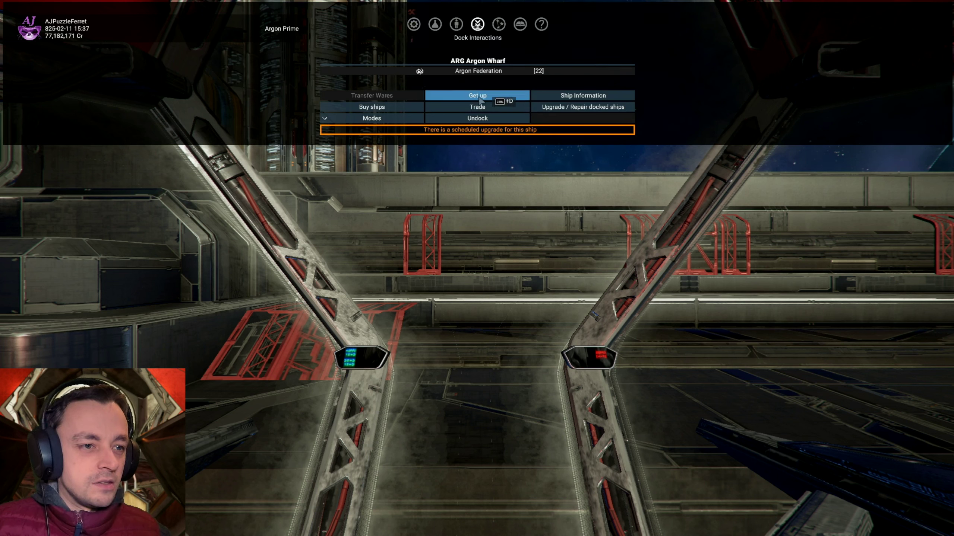
click(477, 95)
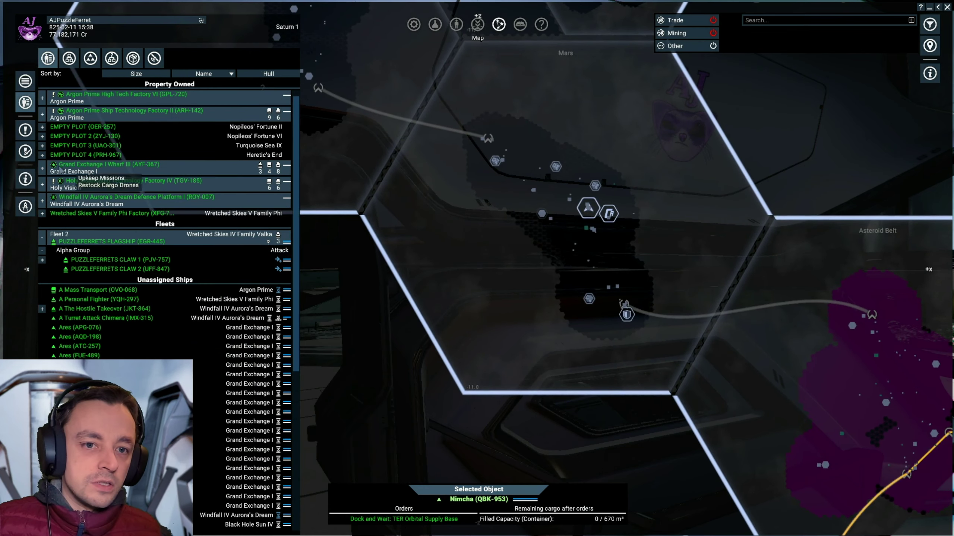
Step: Select Operation Smoke and Mirrors in Missions, show its area, and open its briefing
click(24, 151)
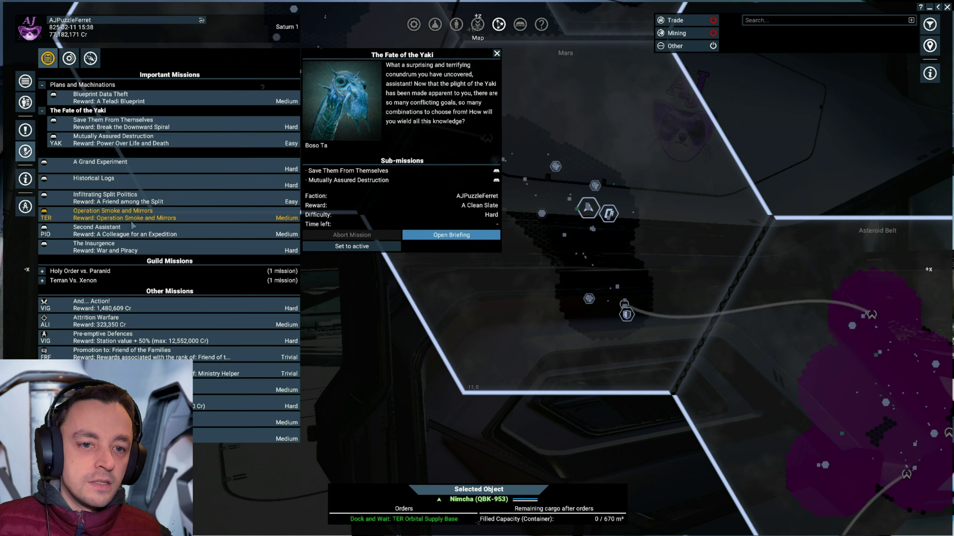
click(113, 211)
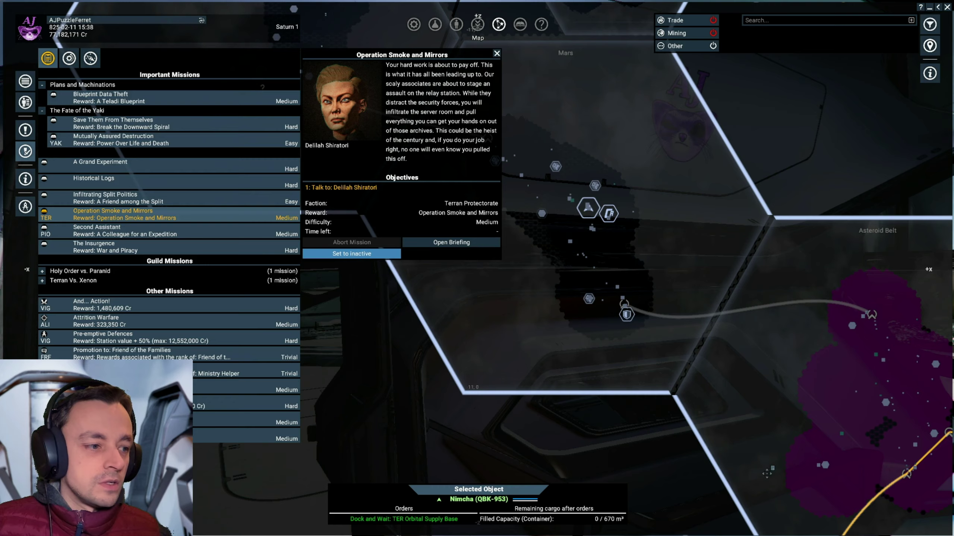
click(496, 53)
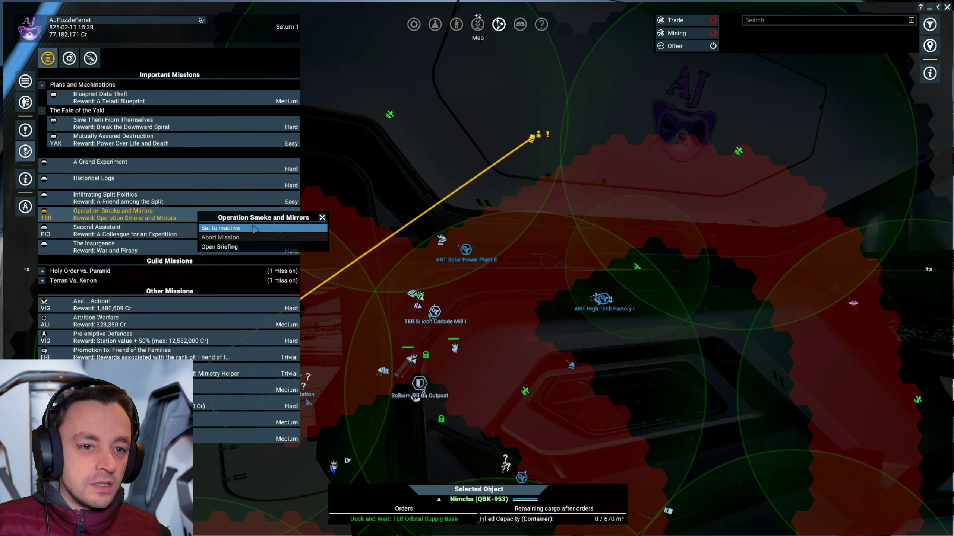
click(219, 247)
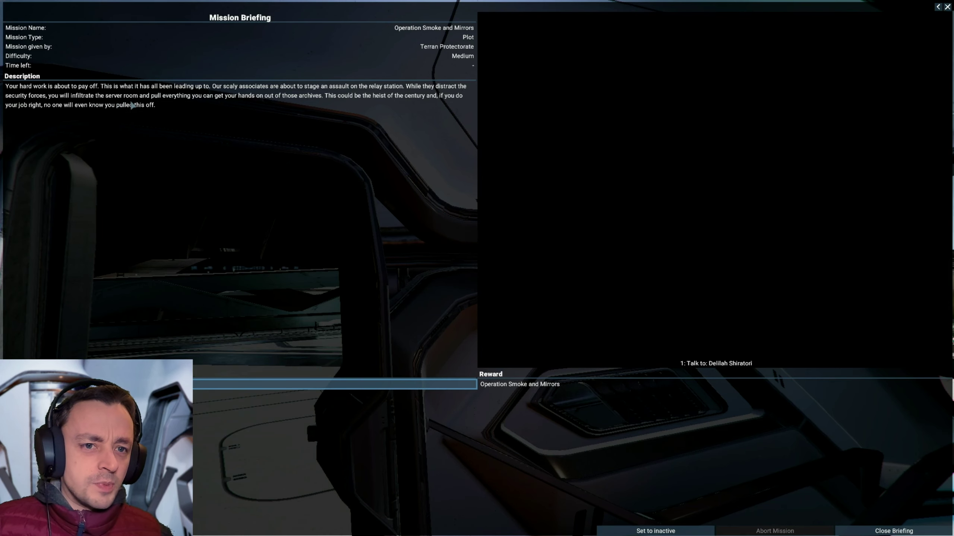
mouse_move(365, 217)
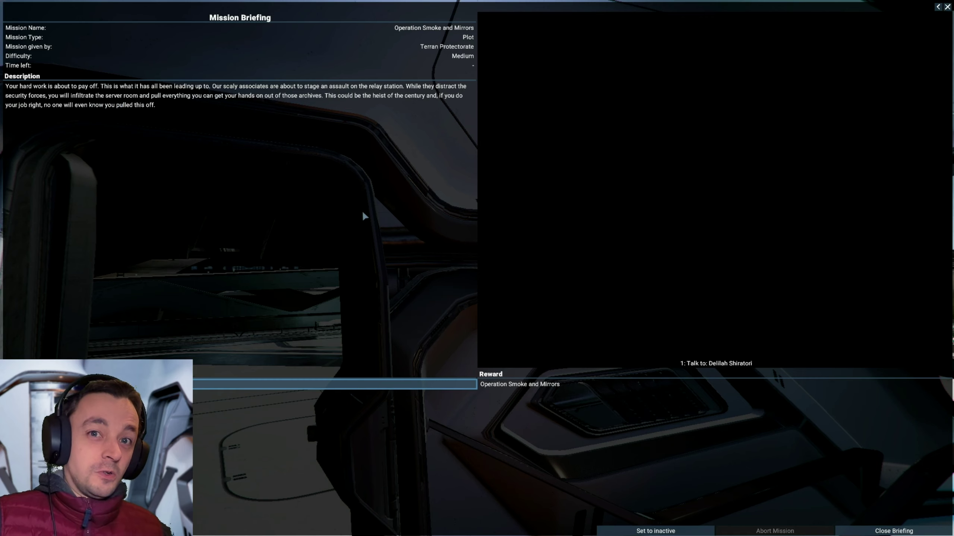
mouse_move(219, 146)
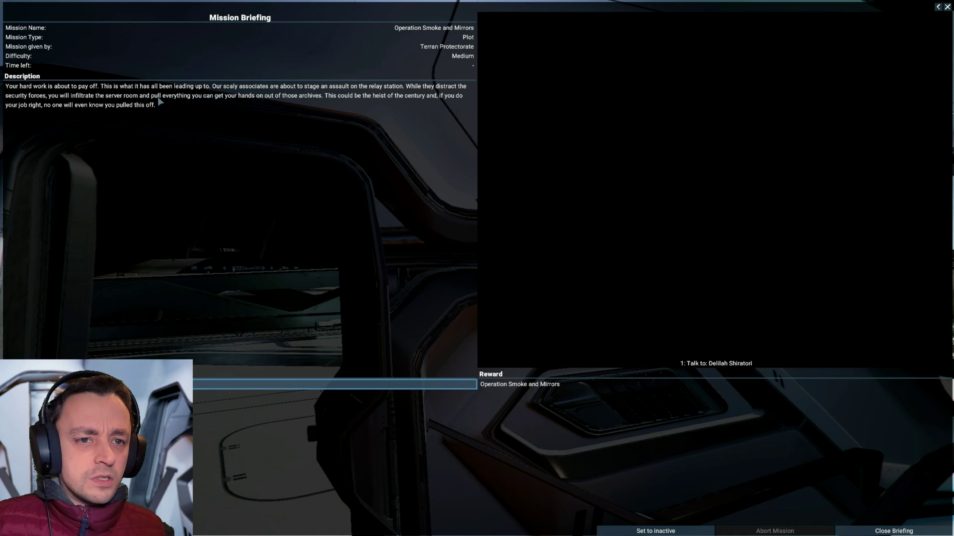
mouse_move(204, 103)
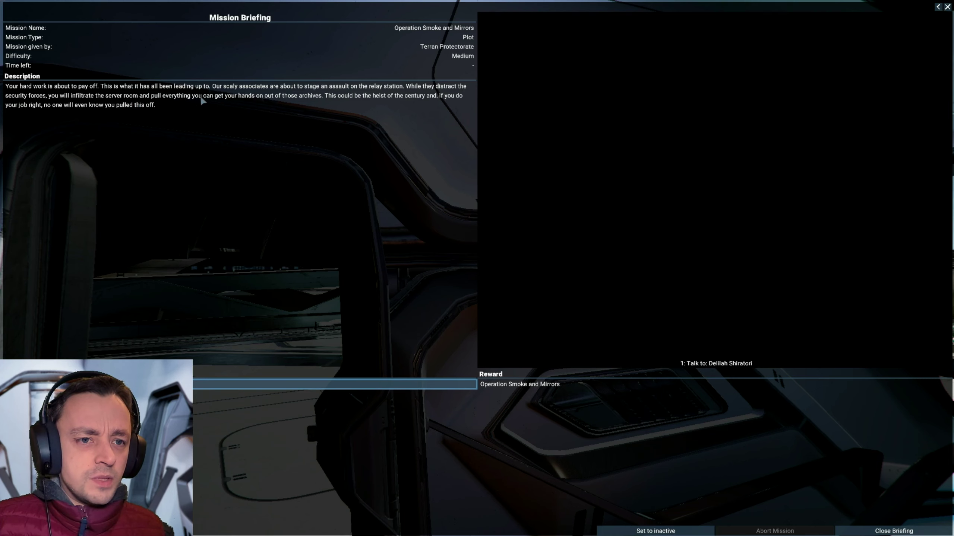
mouse_move(278, 105)
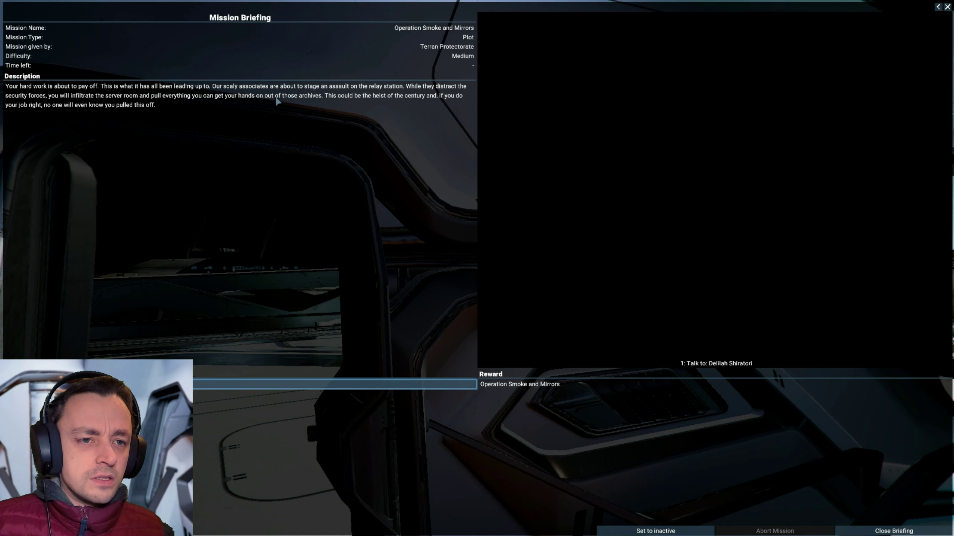
mouse_move(317, 107)
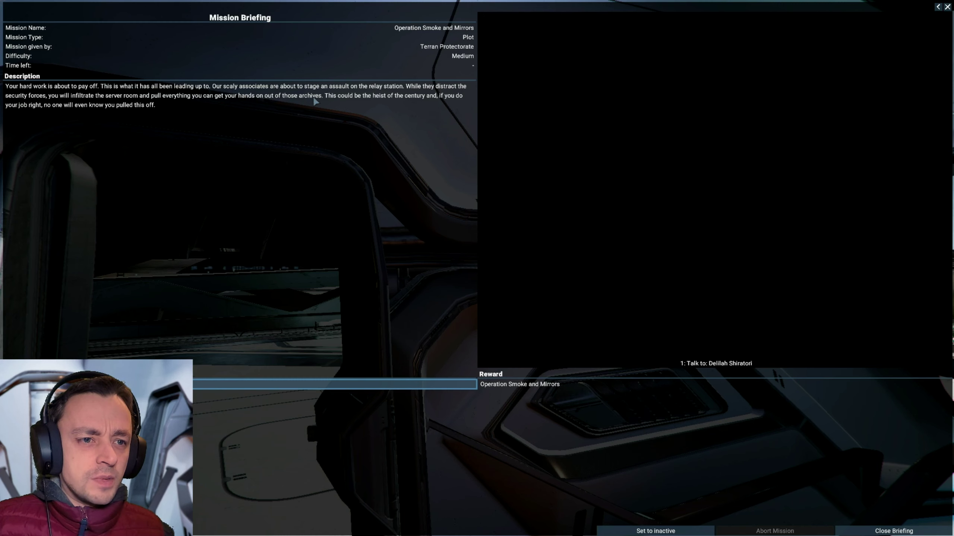
mouse_move(358, 102)
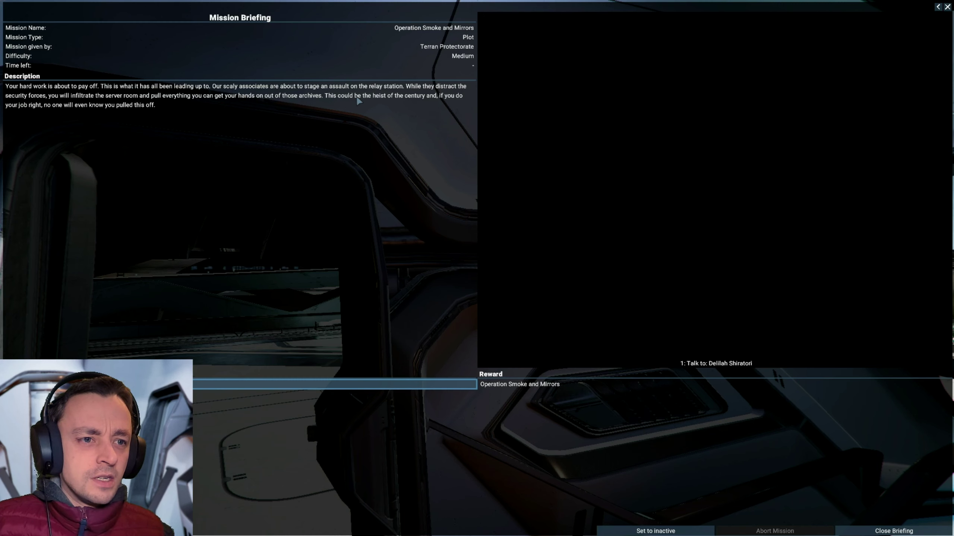
mouse_move(449, 101)
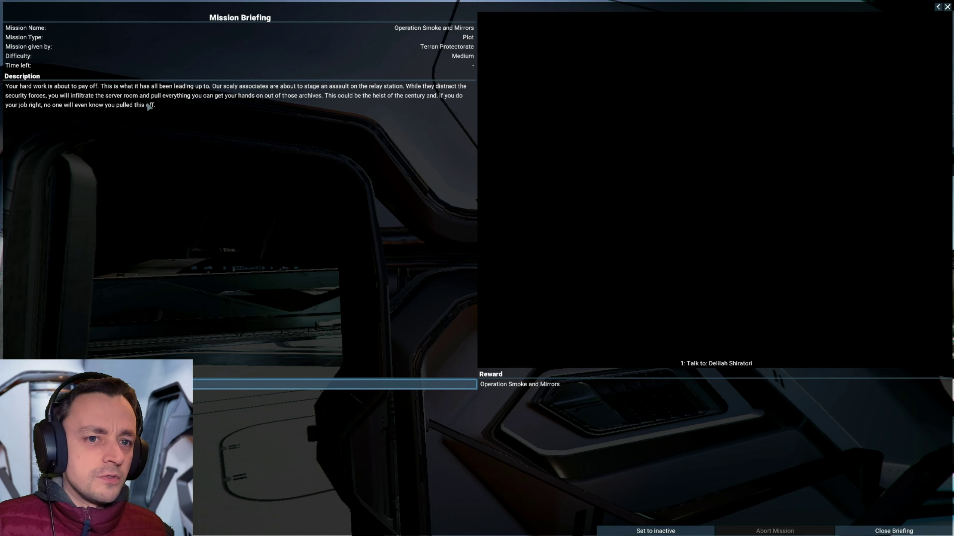
mouse_move(226, 107)
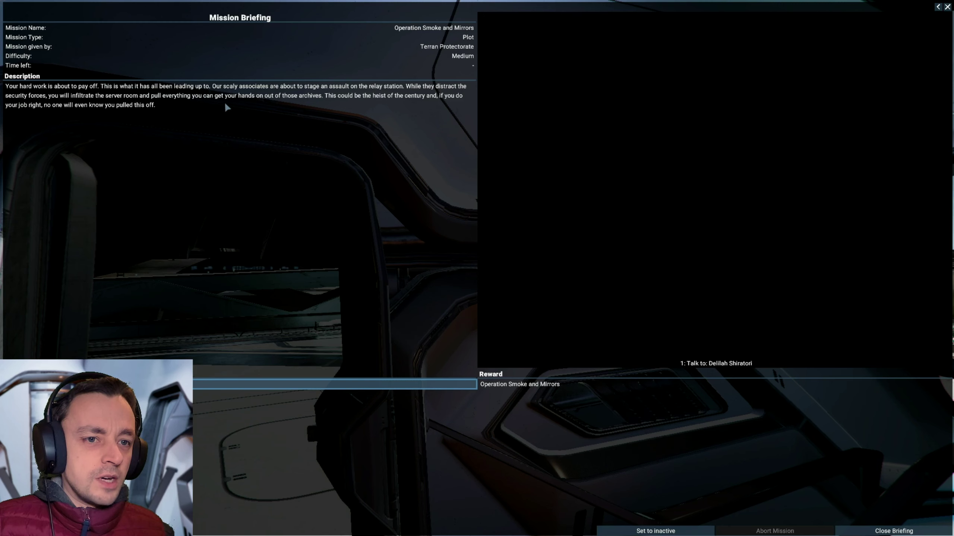
mouse_move(290, 110)
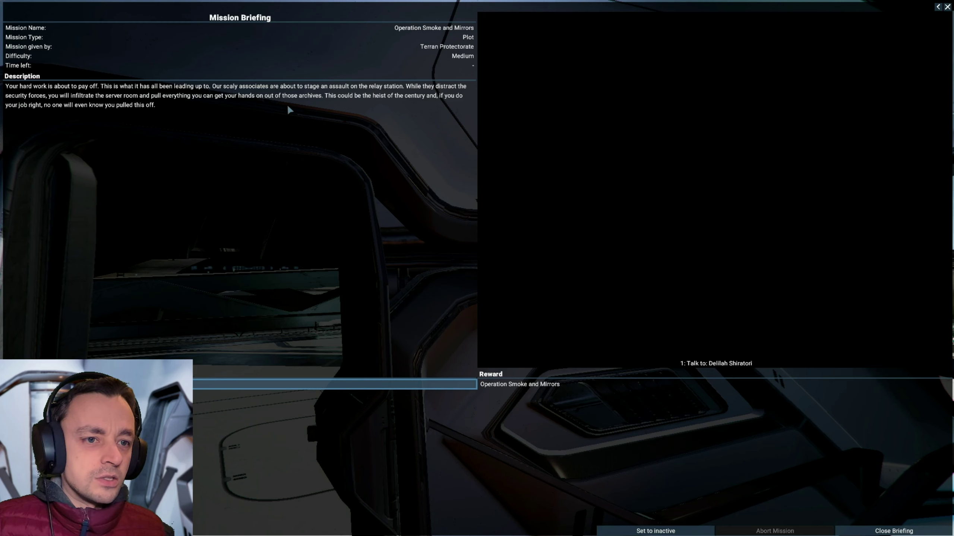
mouse_move(383, 112)
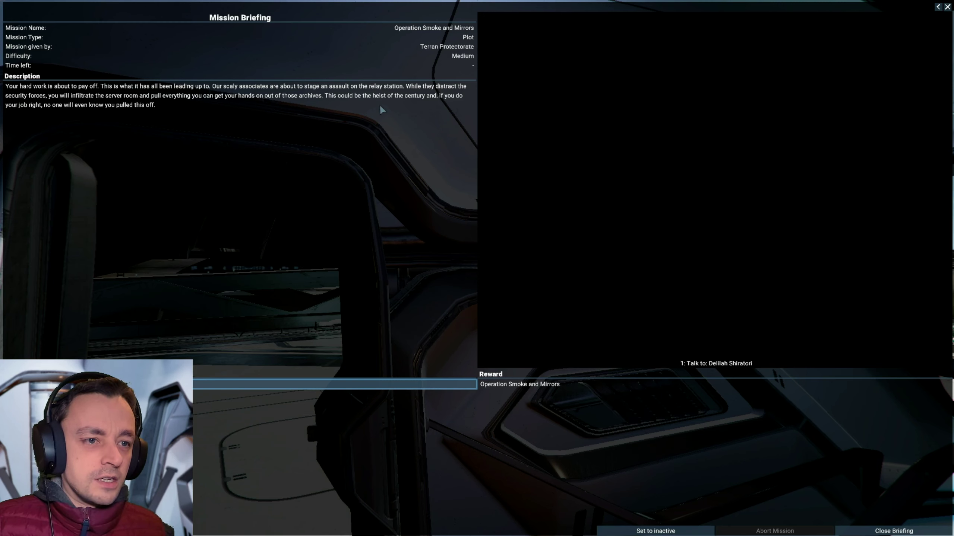
mouse_move(442, 111)
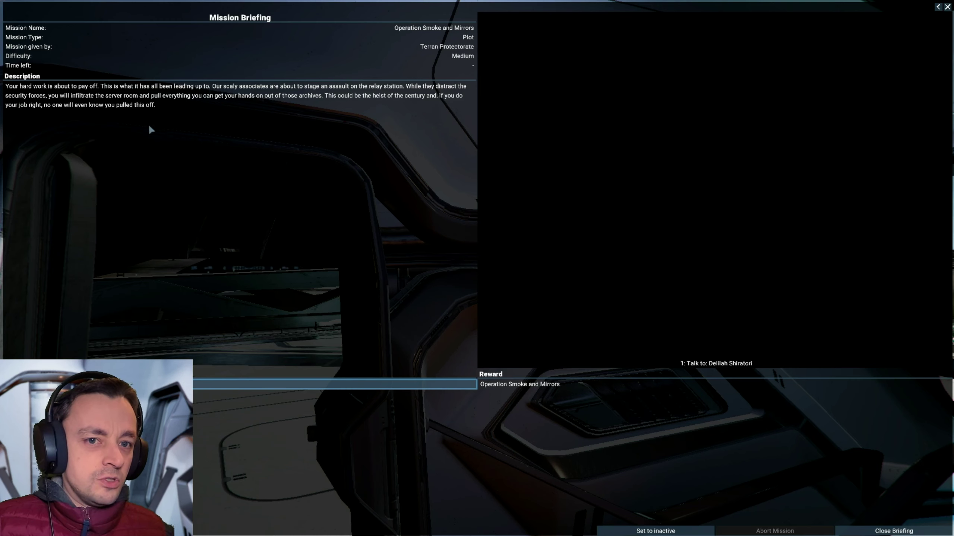
mouse_move(134, 125)
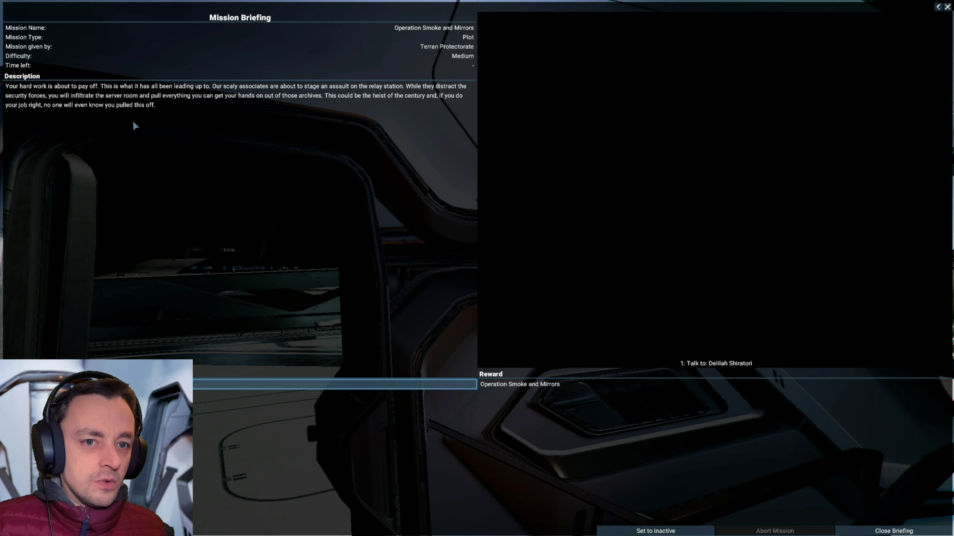
mouse_move(711, 441)
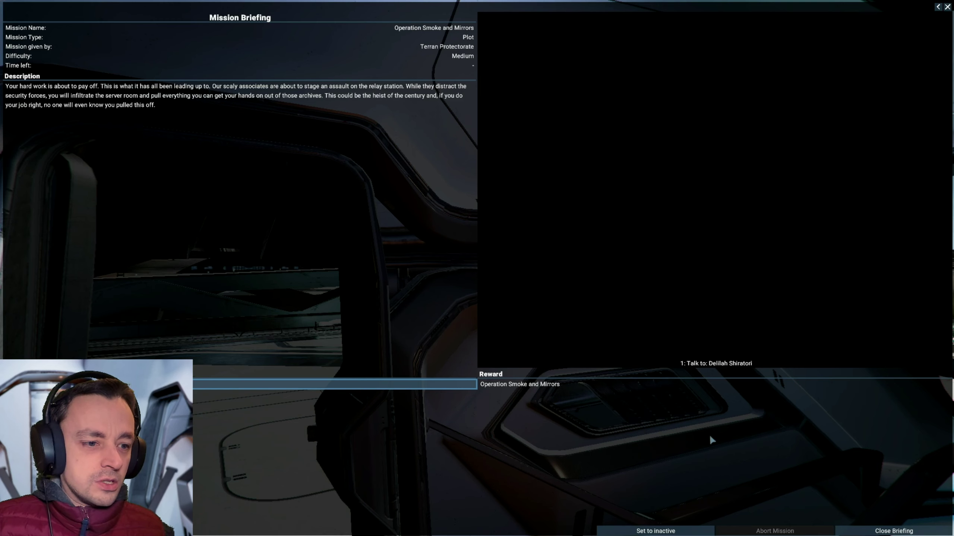
mouse_move(916, 423)
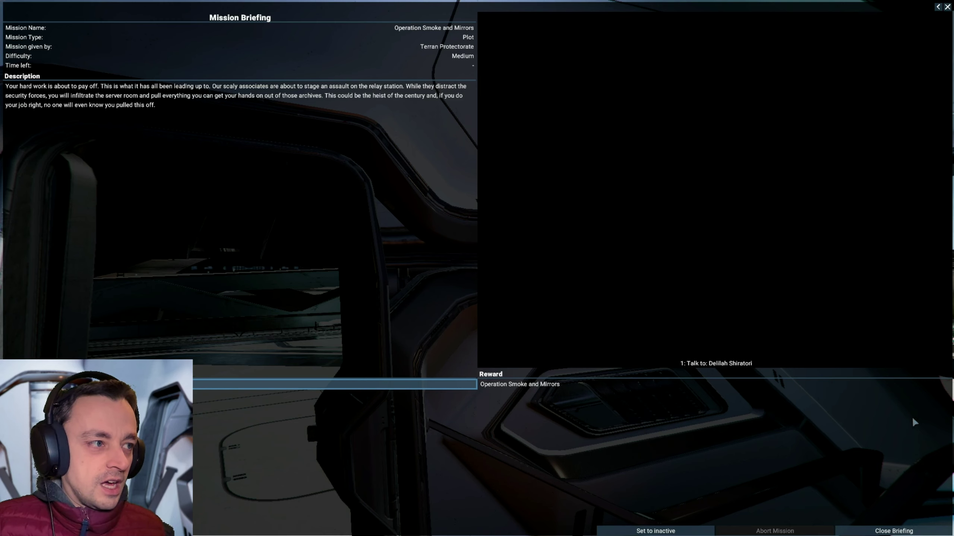
Step: Close the Operation Smoke and Mirrors briefing after reading it
click(892, 530)
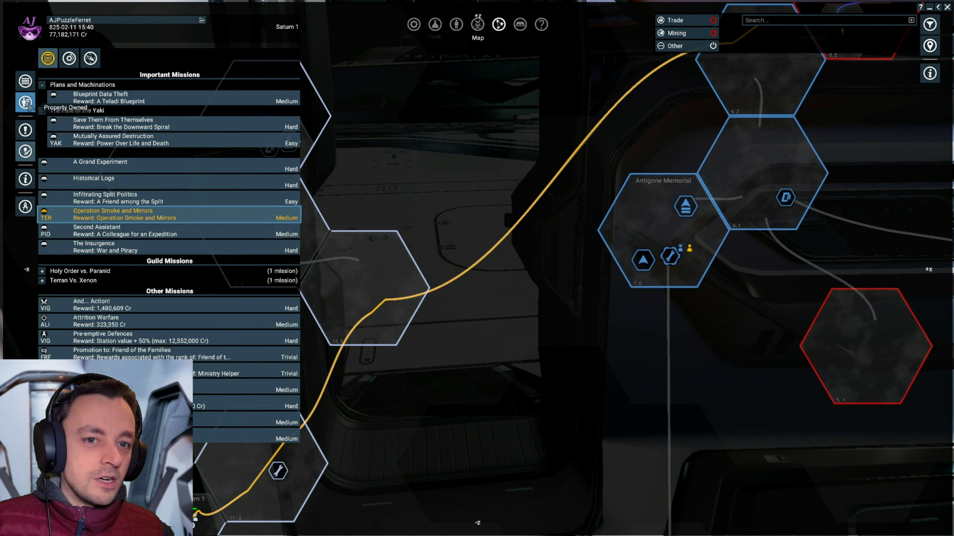
Step: List owned property and scroll through Alpha Group's Claw ships and unassigned ships
click(25, 102)
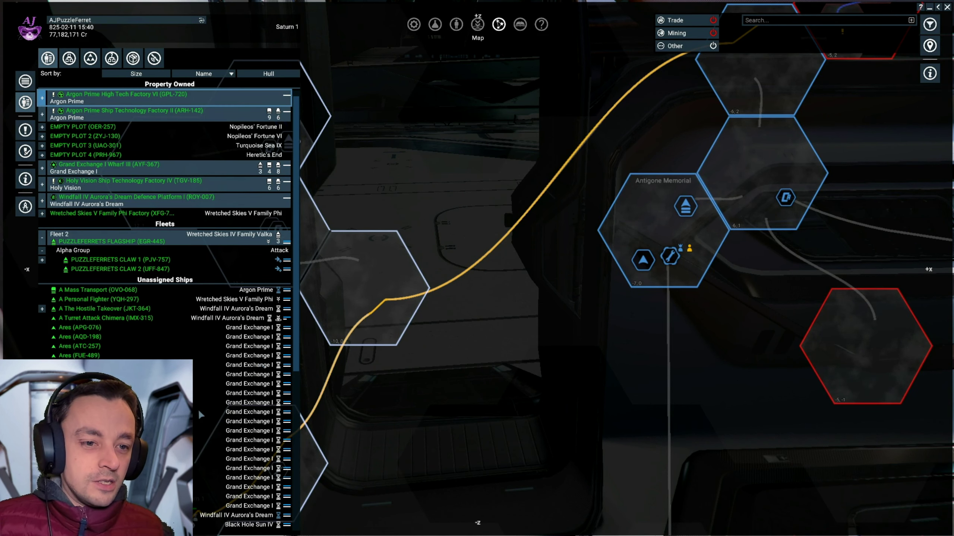
scroll(down, 3)
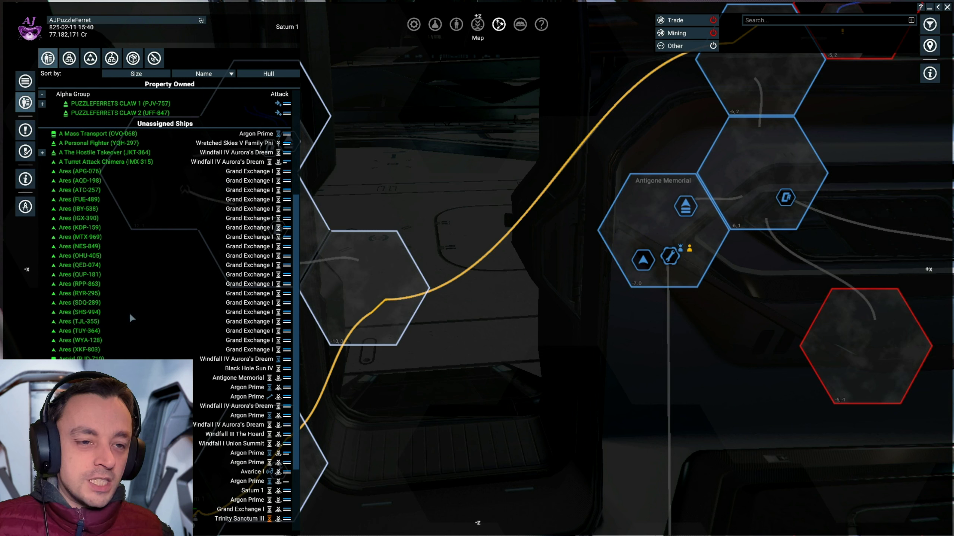
mouse_move(112, 168)
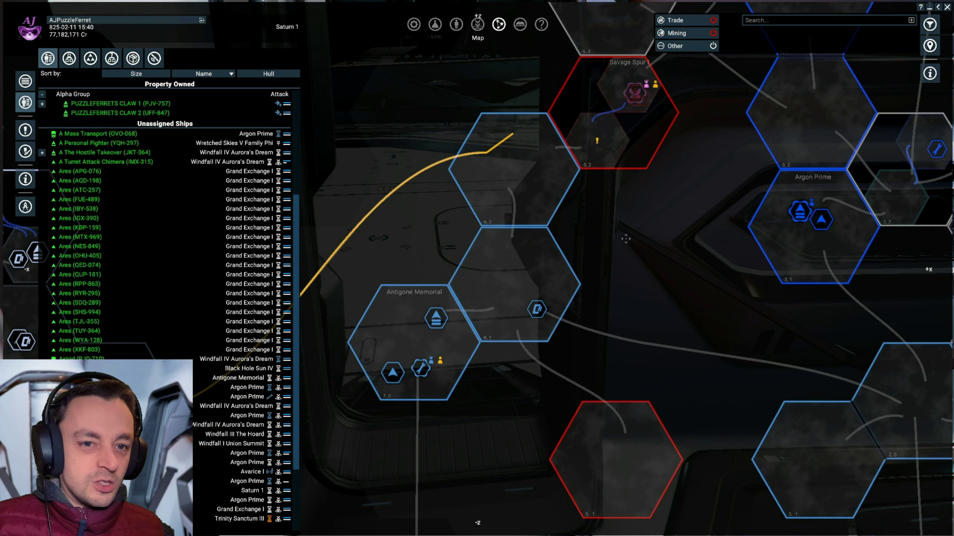
mouse_move(193, 285)
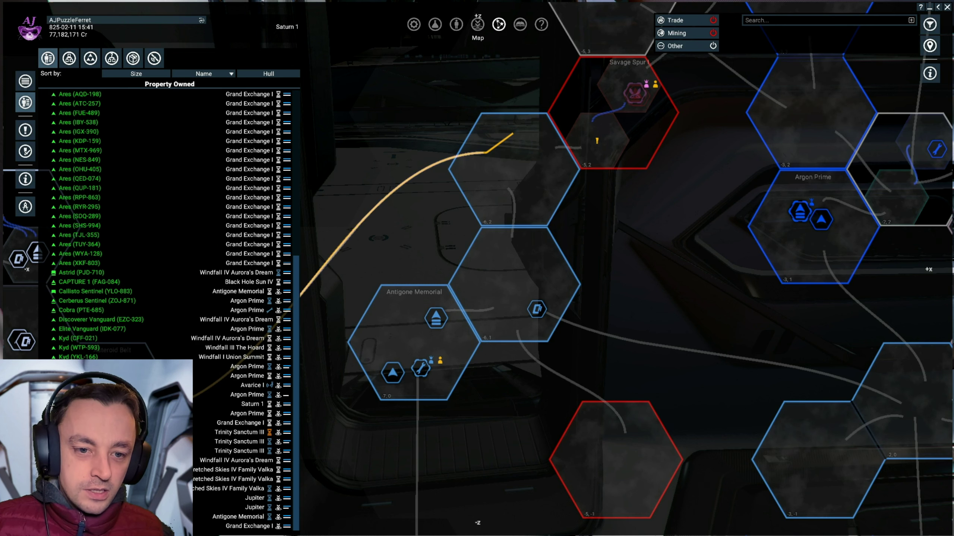
Step: Locate the Astrid on the map, then open the Argon Prime sector object list
click(79, 272)
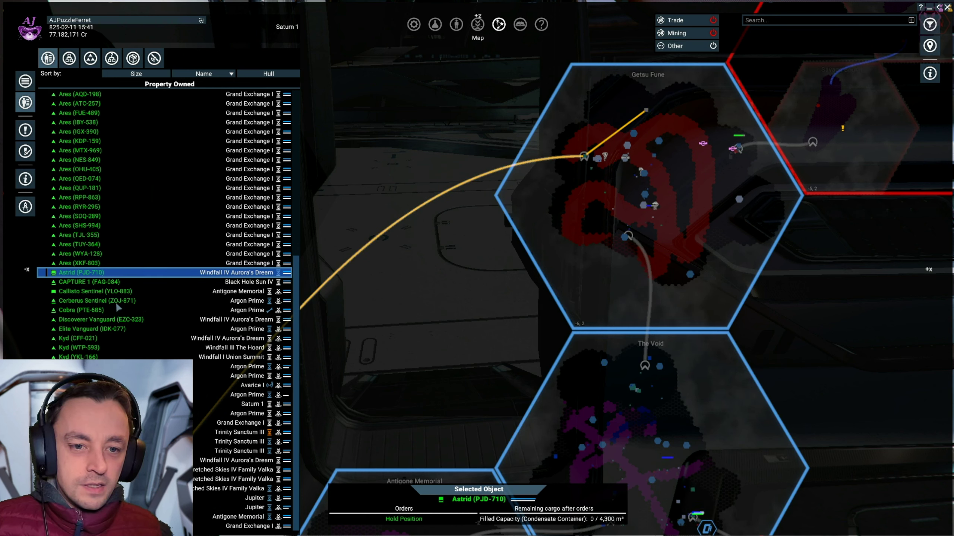
click(95, 300)
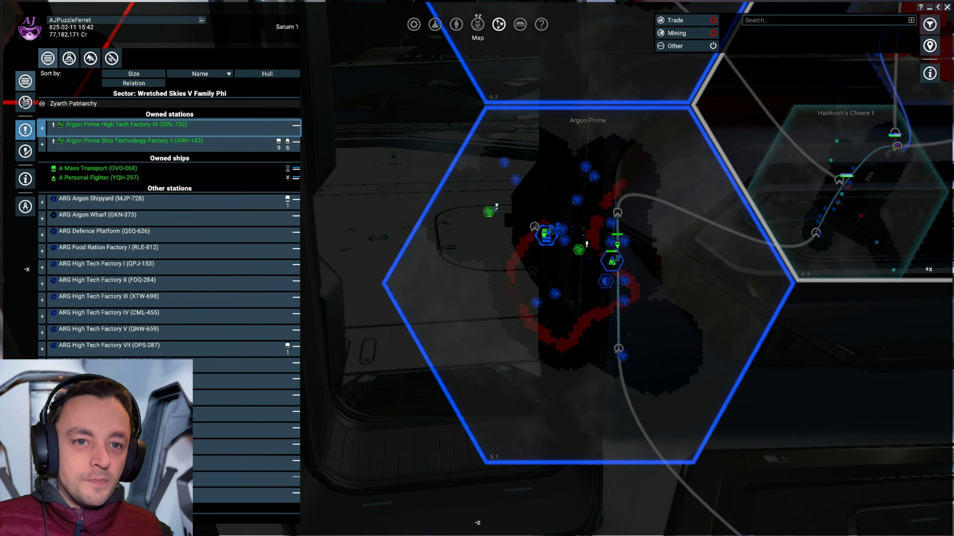
Step: Open the Logical Overview of Grand Exchange I Wharf III from Property Owned
click(46, 59)
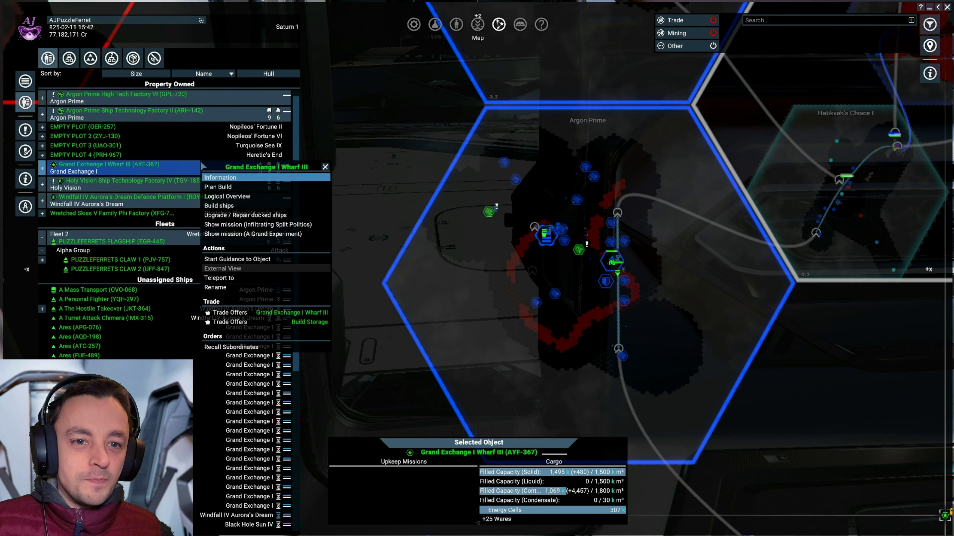
click(226, 196)
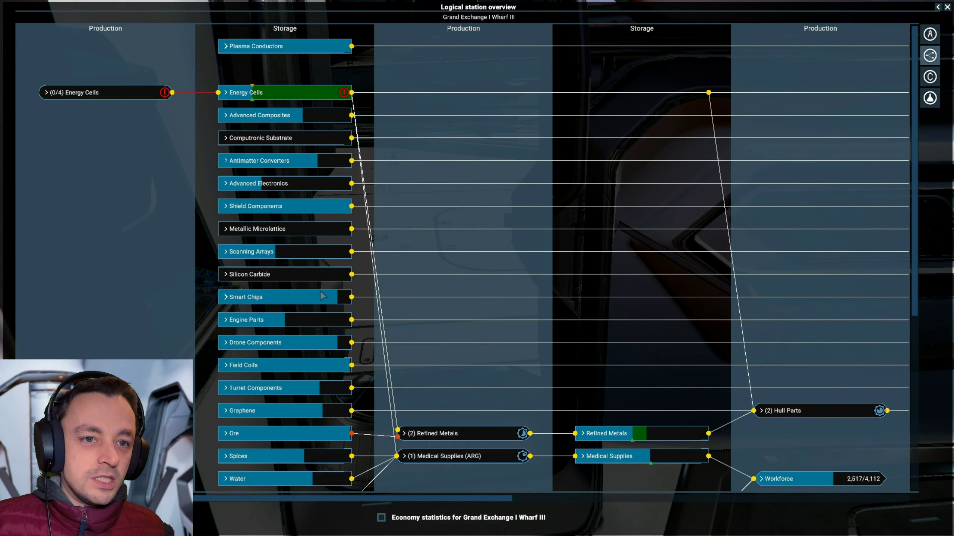
click(47, 92)
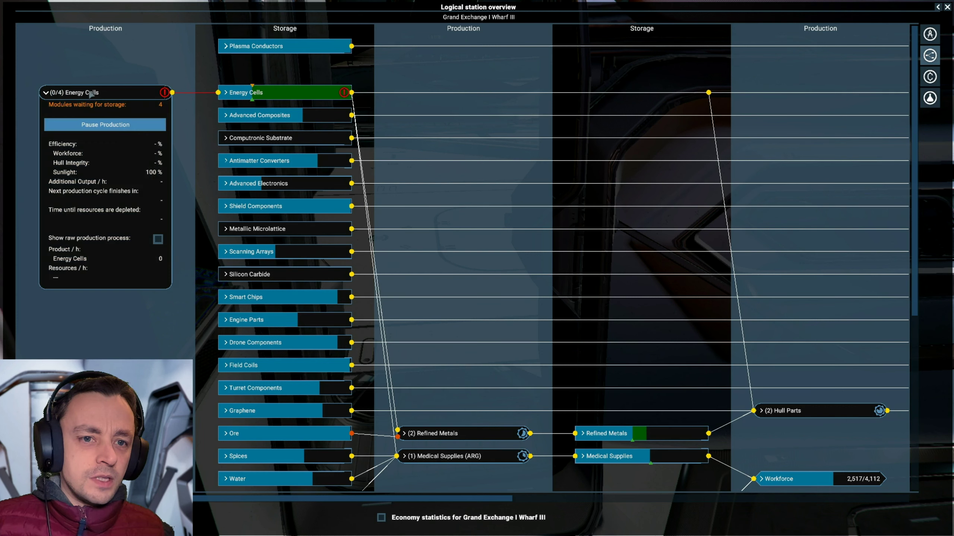
mouse_move(121, 134)
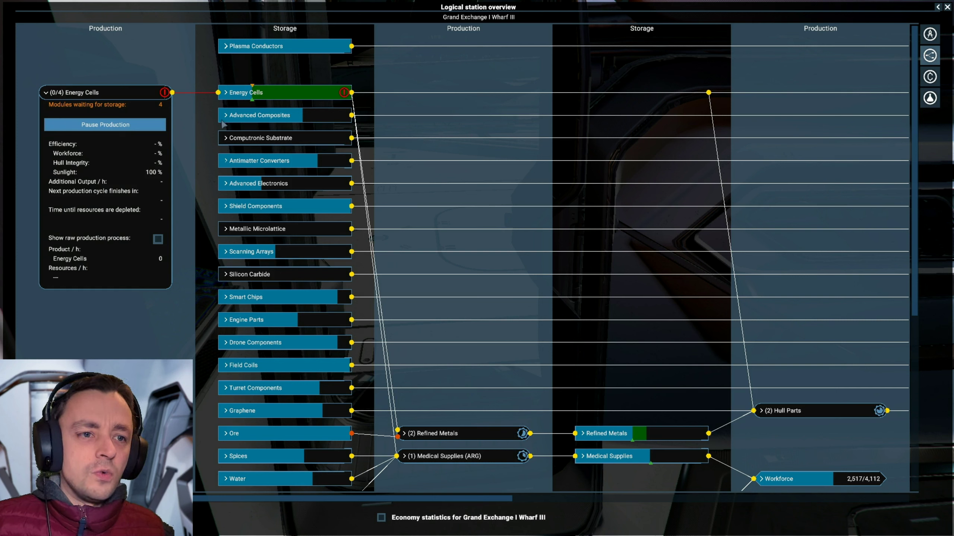
mouse_move(343, 92)
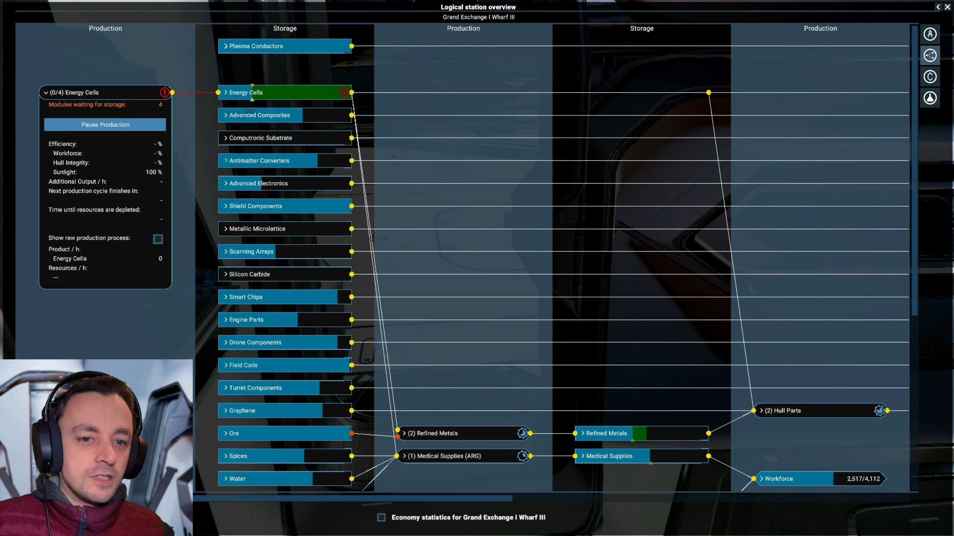
mouse_move(744, 188)
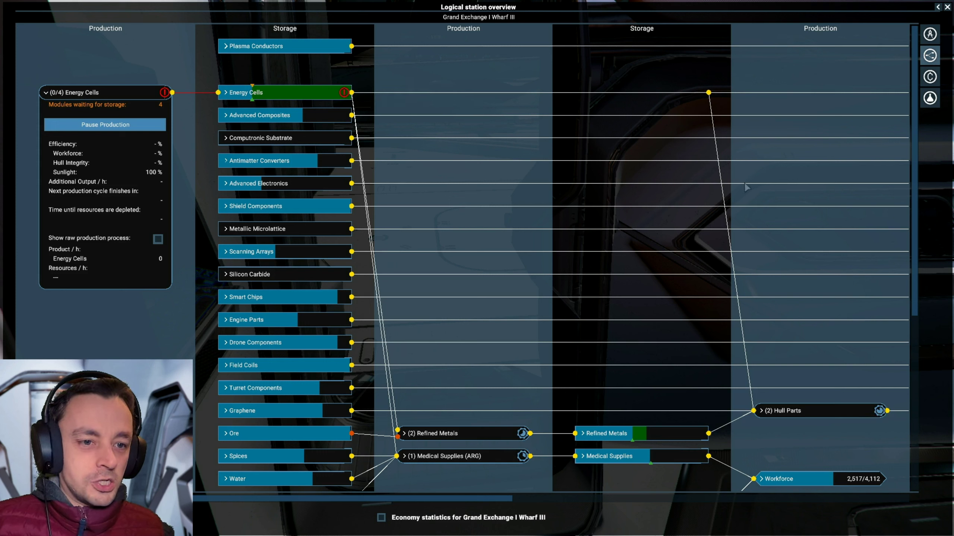
mouse_move(462, 234)
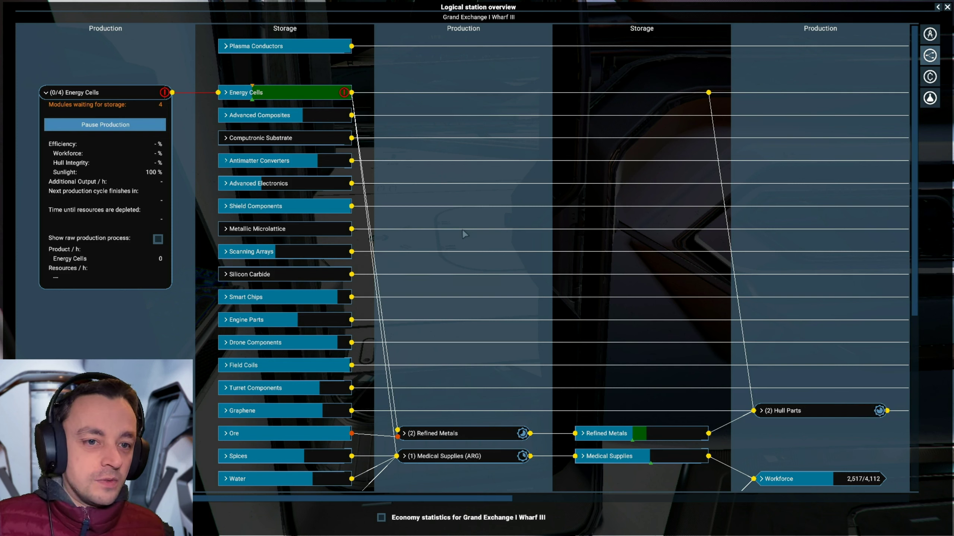
mouse_move(306, 281)
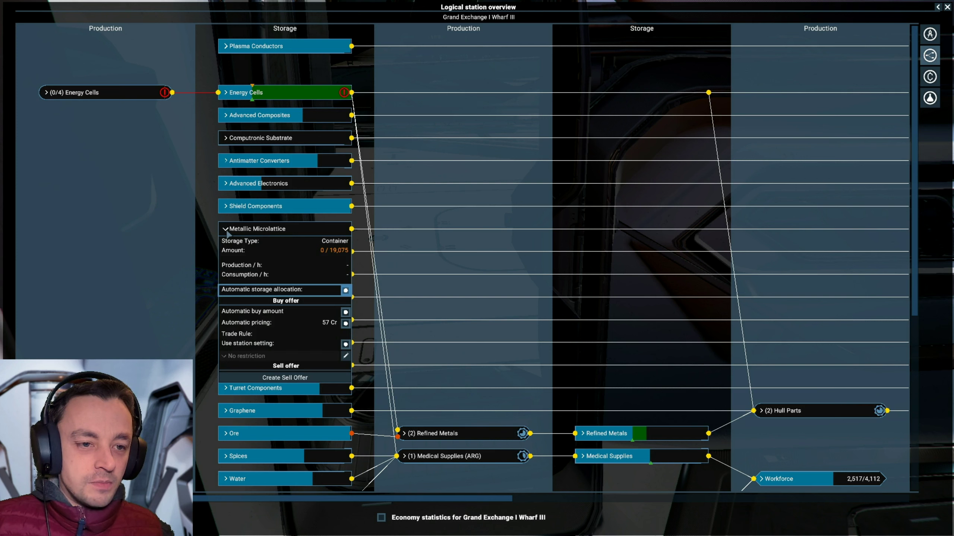
click(225, 229)
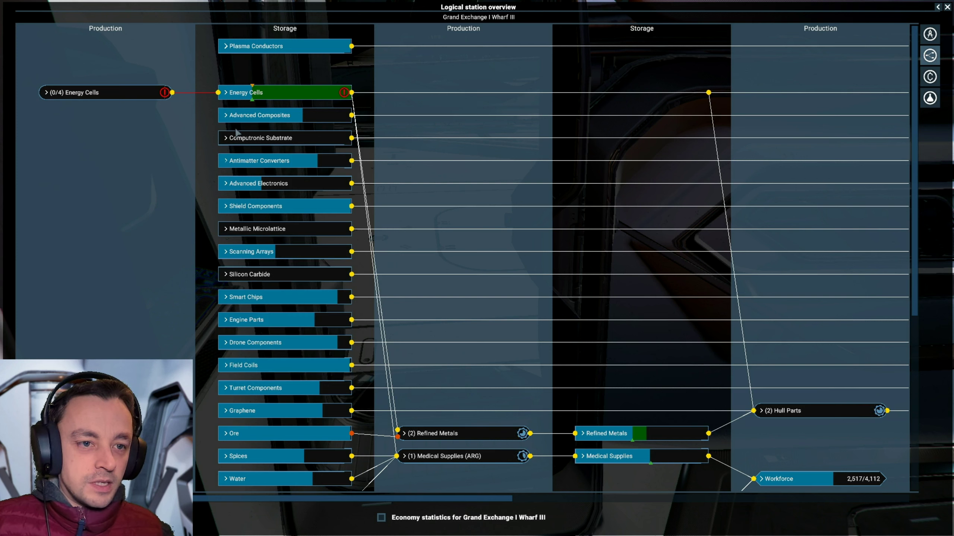
mouse_move(696, 295)
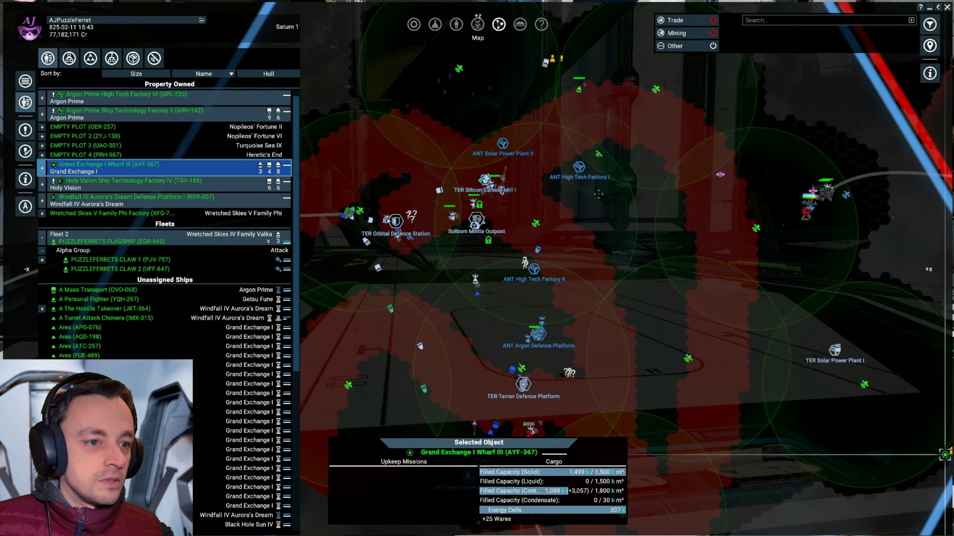
Step: Select A Personal Fighter in Unassigned Ships to view its Fly and Wait order to Getsu Fune
click(85, 299)
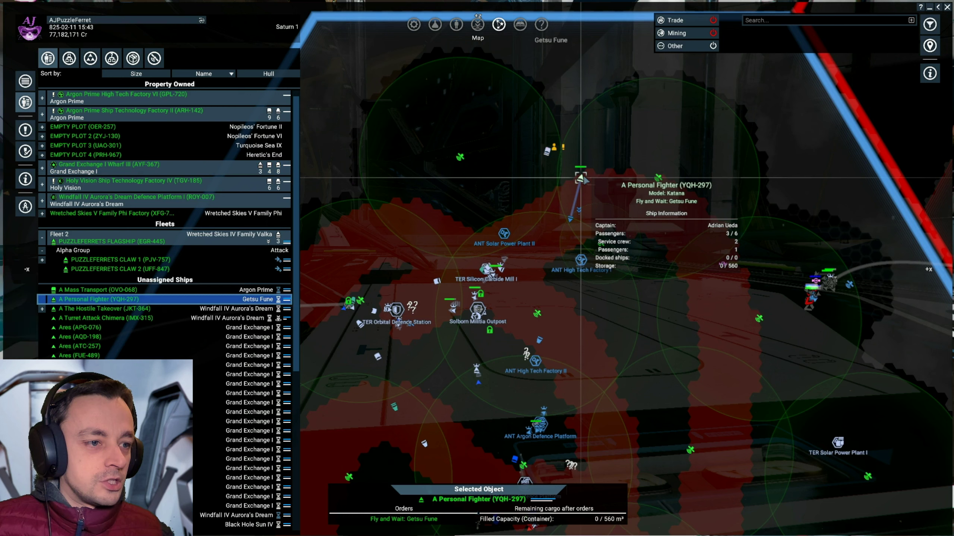